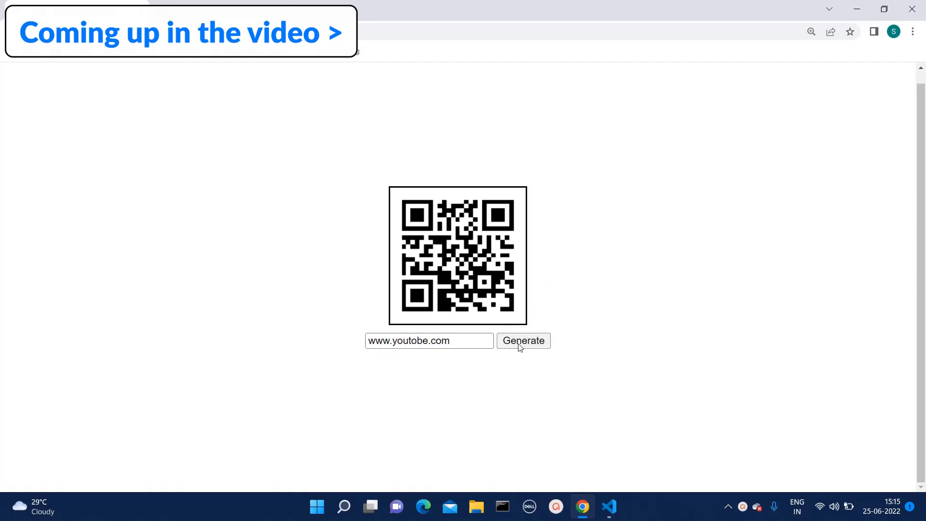
Add an empty div with class container inside the body
{"action": "left_click", "coordinate": [523, 341]}
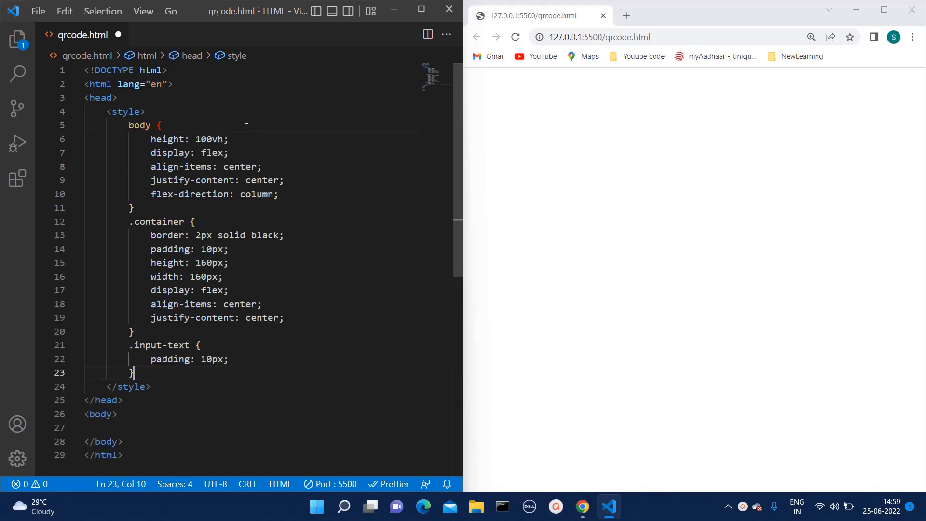
{"action": "scroll", "scroll_direction": "down", "scroll_amount": 3}
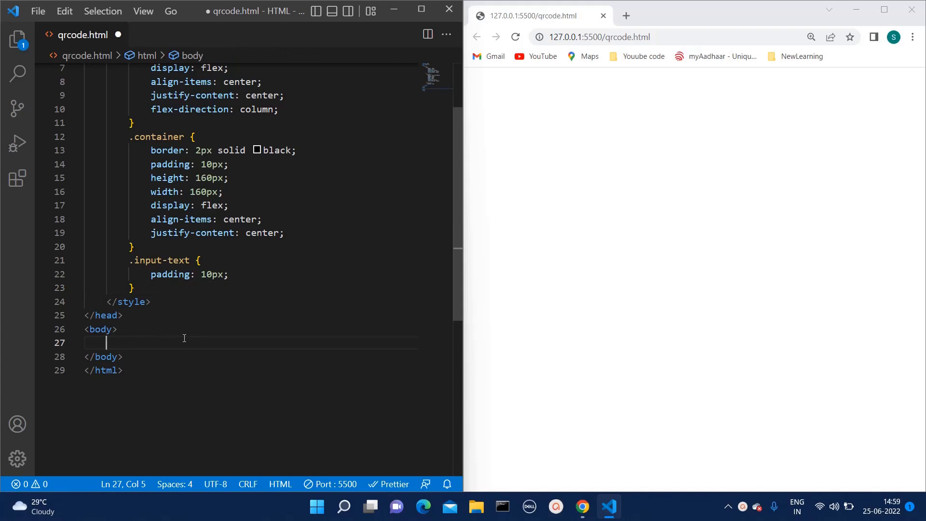
{"action": "type", "text": "div"}
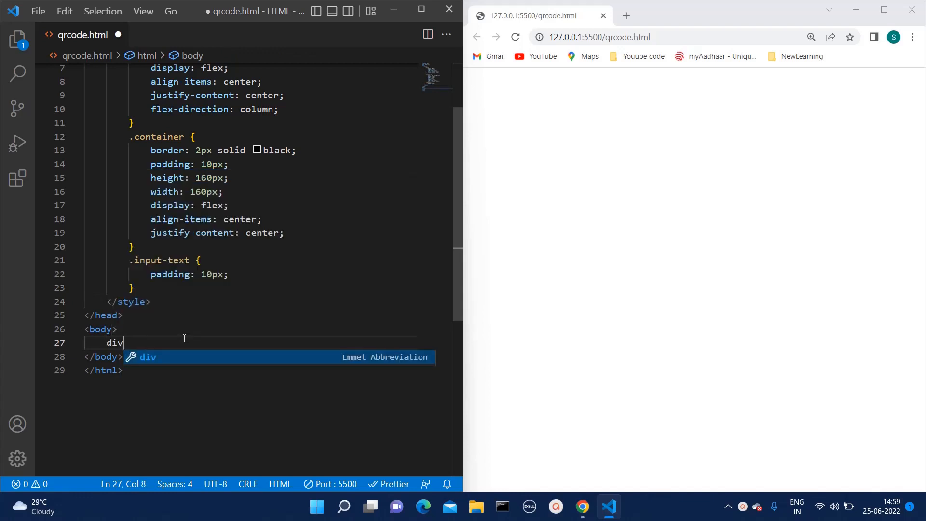
{"action": "type", "text": ".conta\"></div>"}
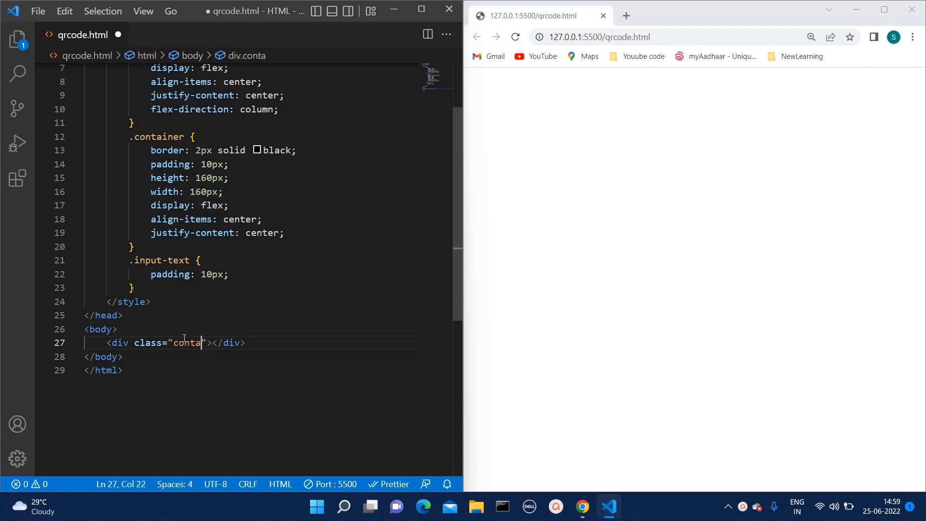
{"action": "type", "text": "iner"}
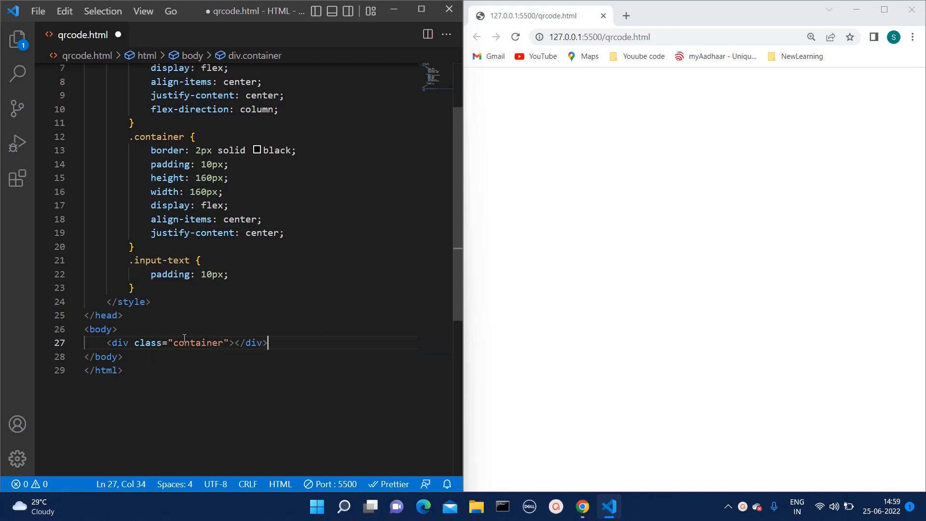
{"action": "key", "text": "Enter"}
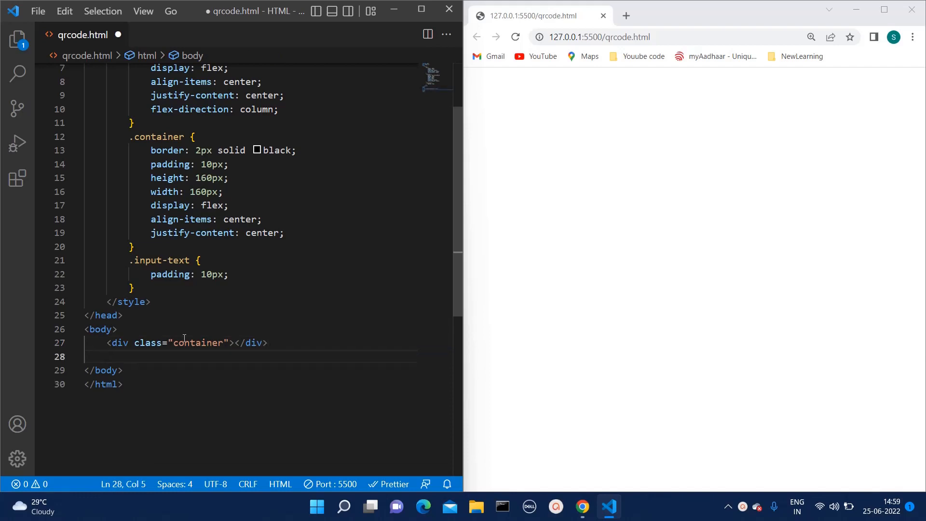
Add a div.input-text holding a text input with id qr-text
{"action": "type", "text": "div"}
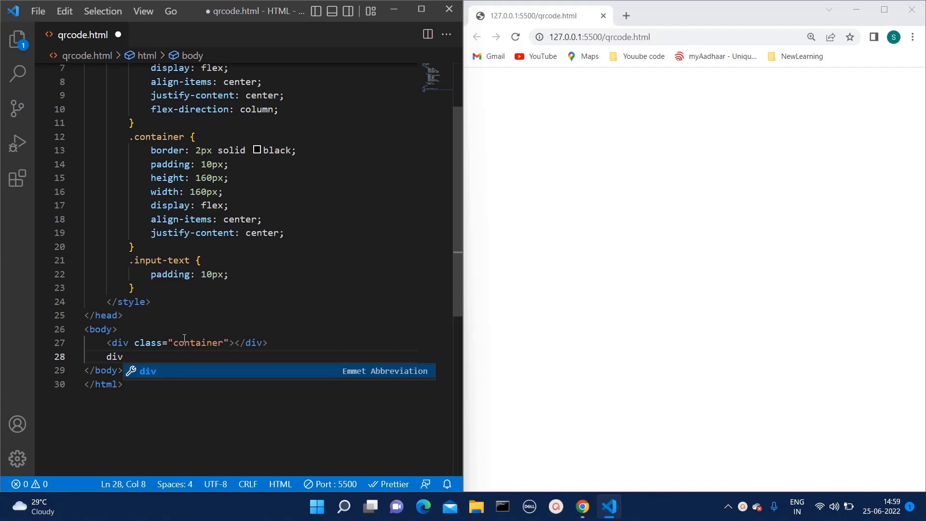
{"action": "type", "text": ".inp"}
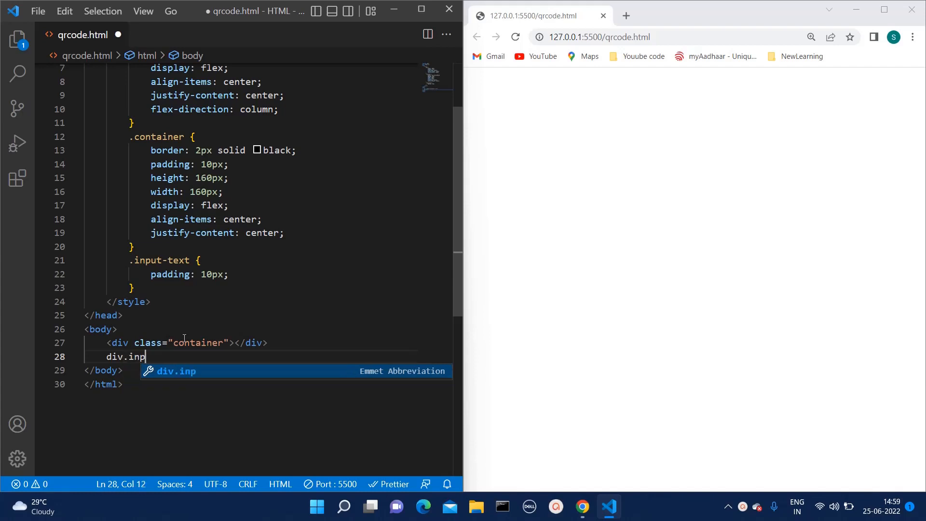
{"action": "type", "text": "ut-t"}
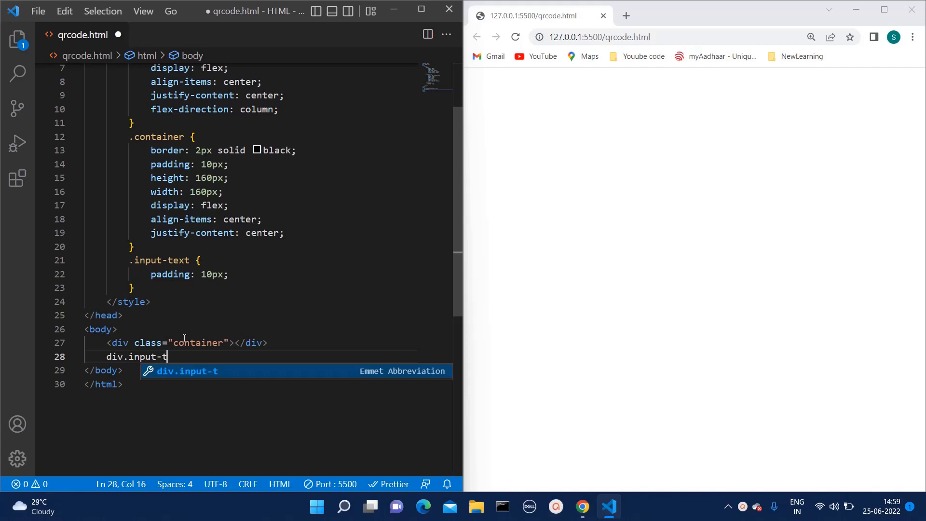
{"action": "key", "text": "Tab"}
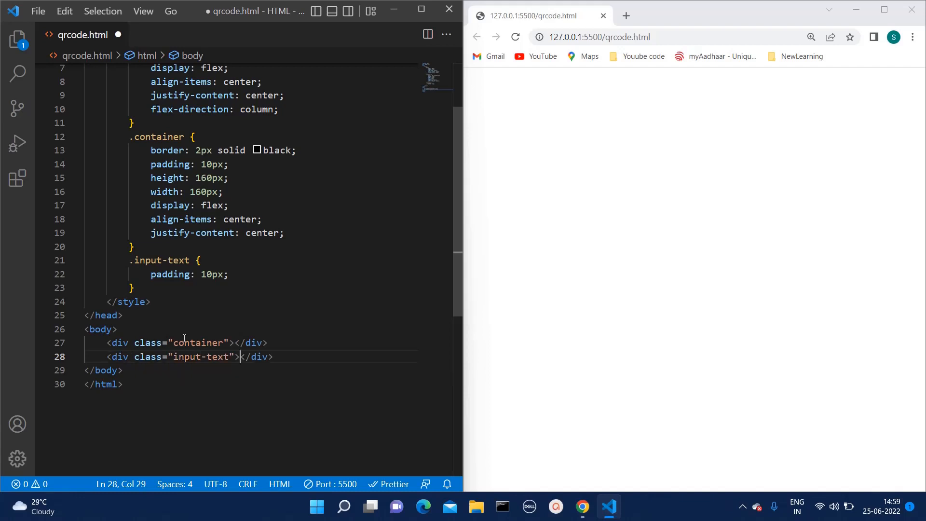
{"action": "type", "text": "in"}
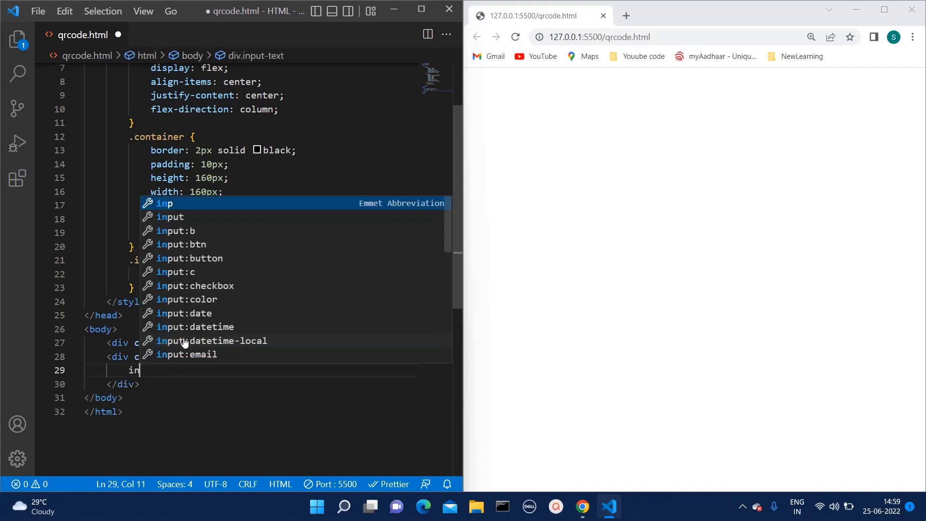
{"action": "type", "text": "put"}
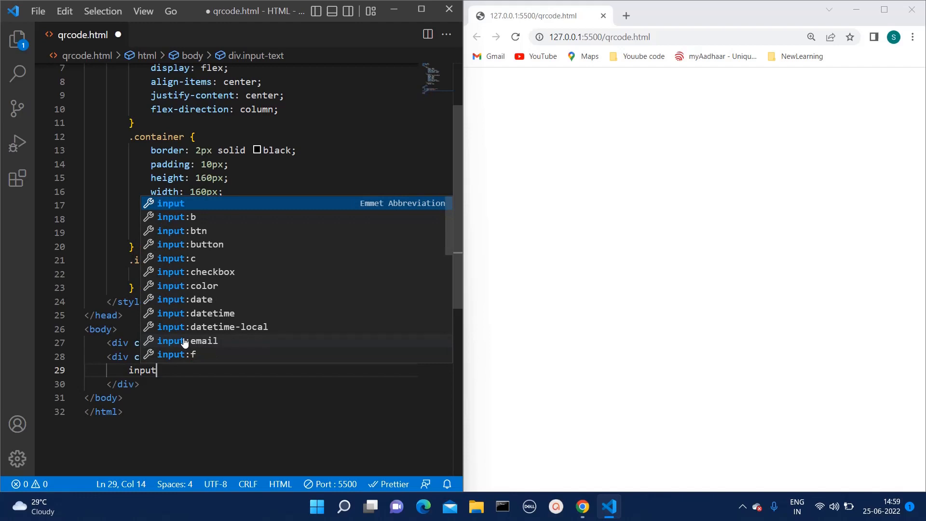
{"action": "key", "text": "Escape"}
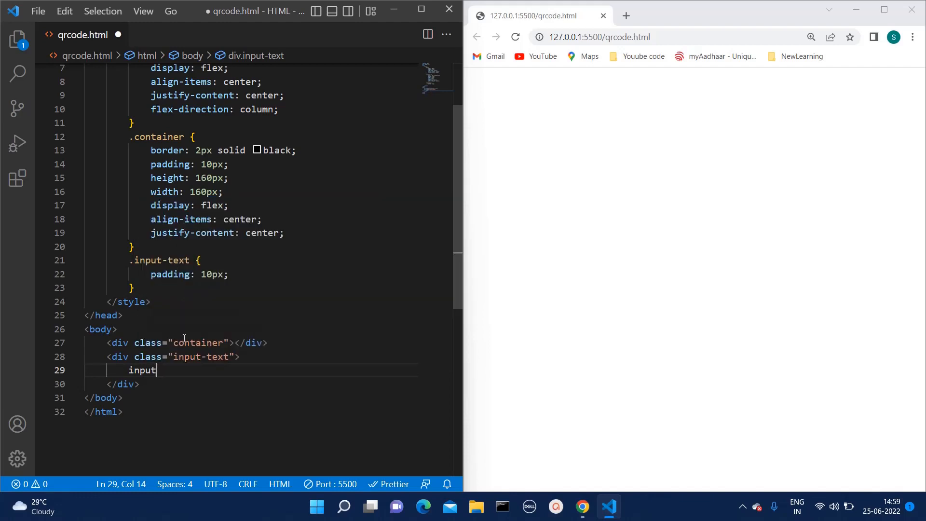
{"action": "type", "text": "type=\"text\">"}
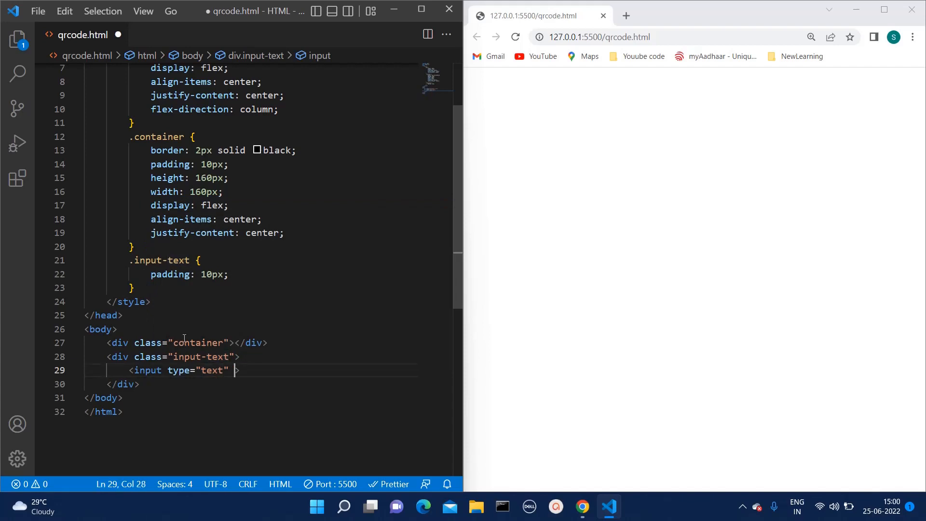
{"action": "type", "text": "i"}
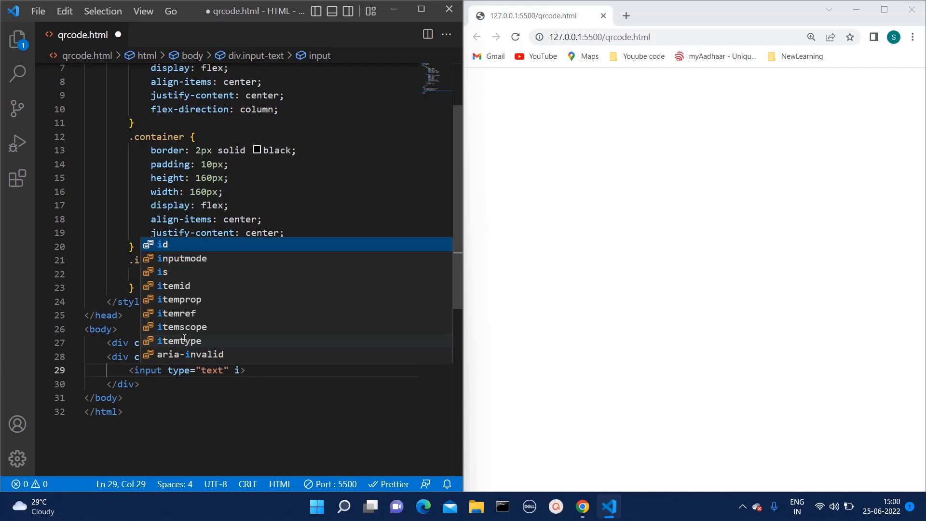
{"action": "key", "text": "Tab"}
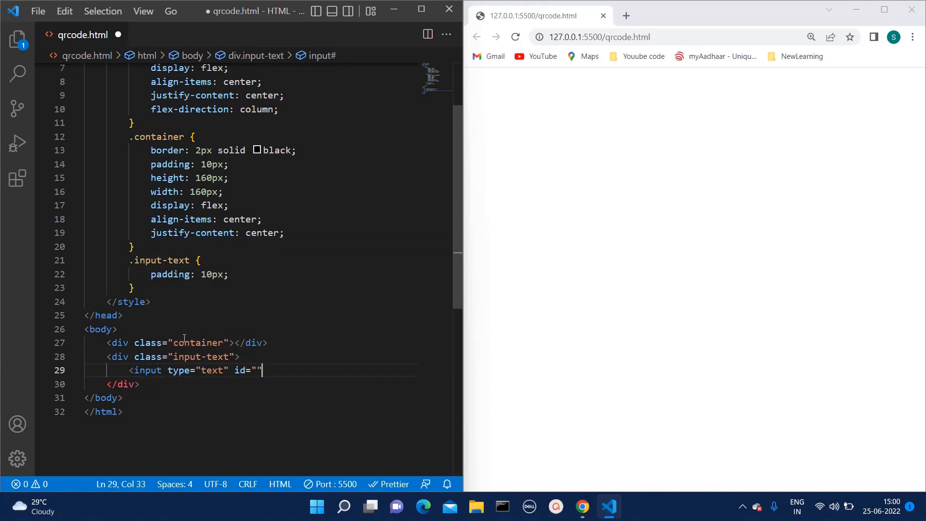
{"action": "type", "text": "q"}
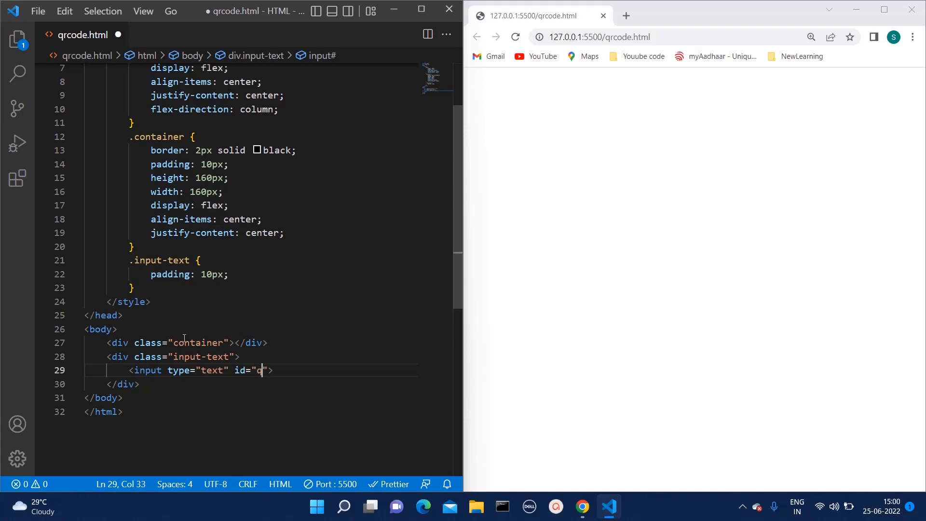
{"action": "type", "text": "r-text"}
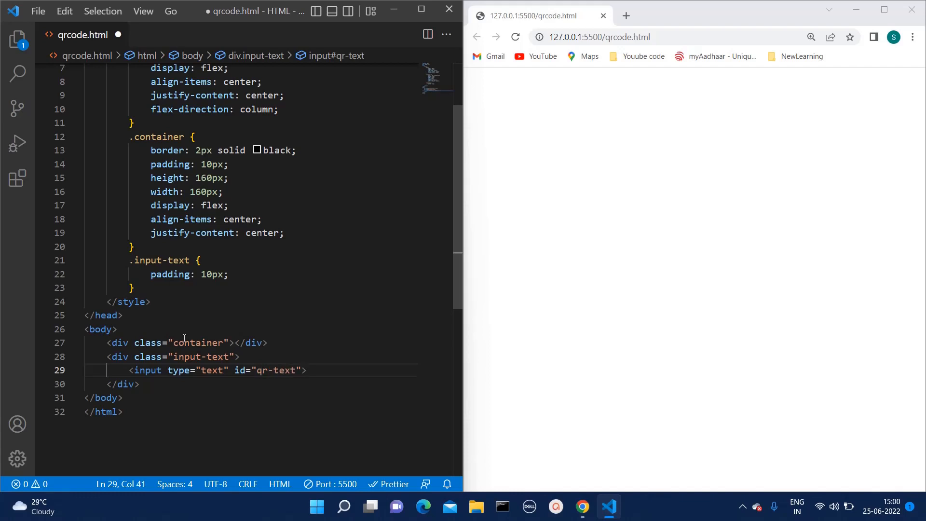
Add a button labelled Generate after the input, replacing the Submit label
{"action": "type", "text": "button></button>"}
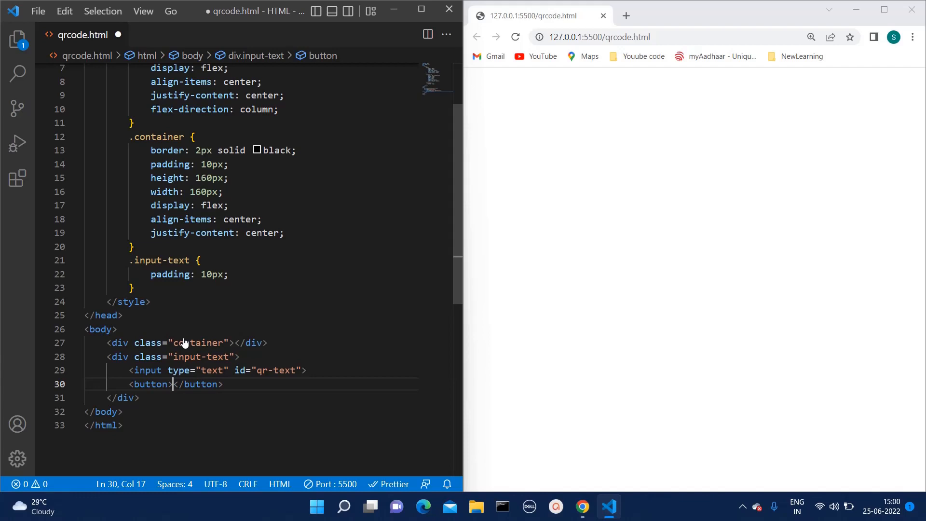
{"action": "type", "text": "Subm"}
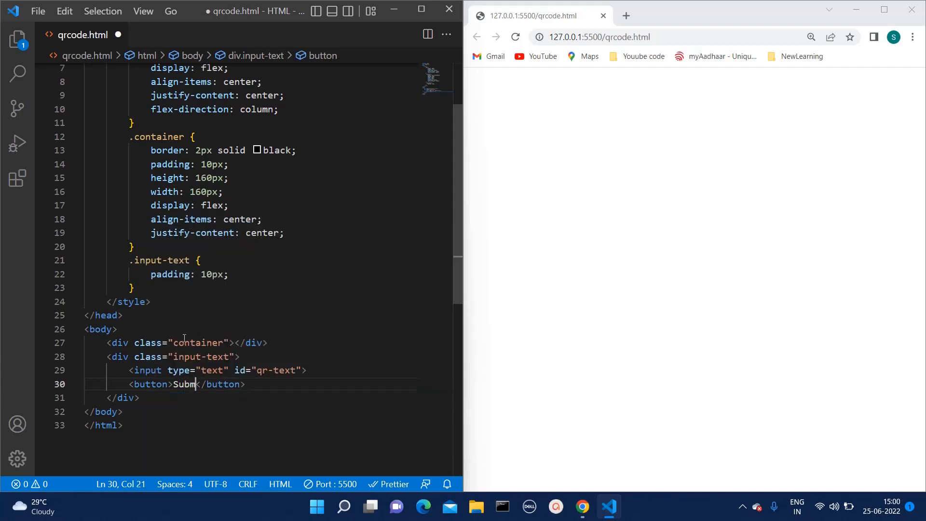
{"action": "key", "text": "Backspace"}
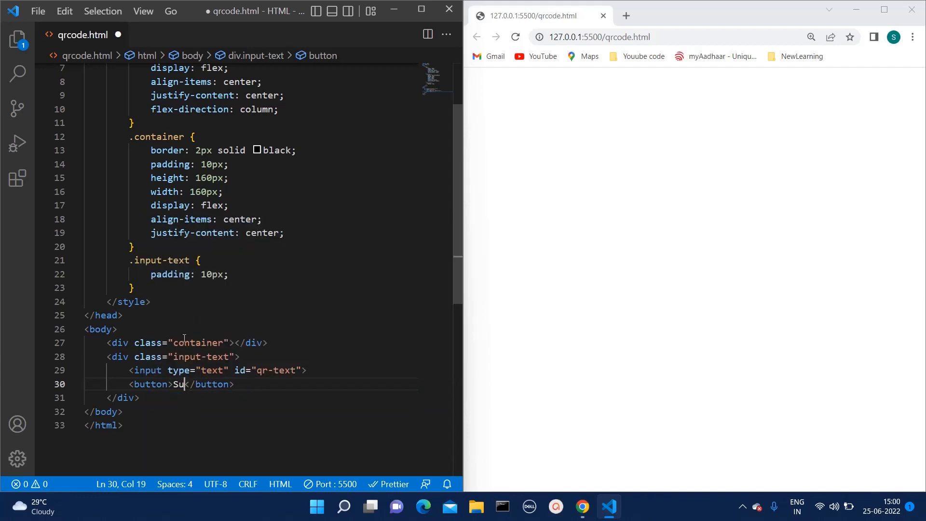
{"action": "type", "text": "Gen"}
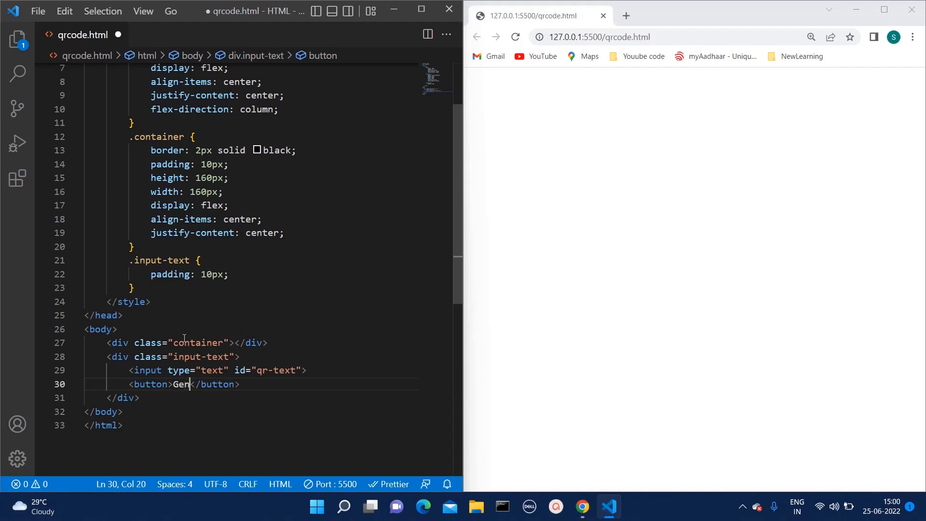
{"action": "type", "text": "erate"}
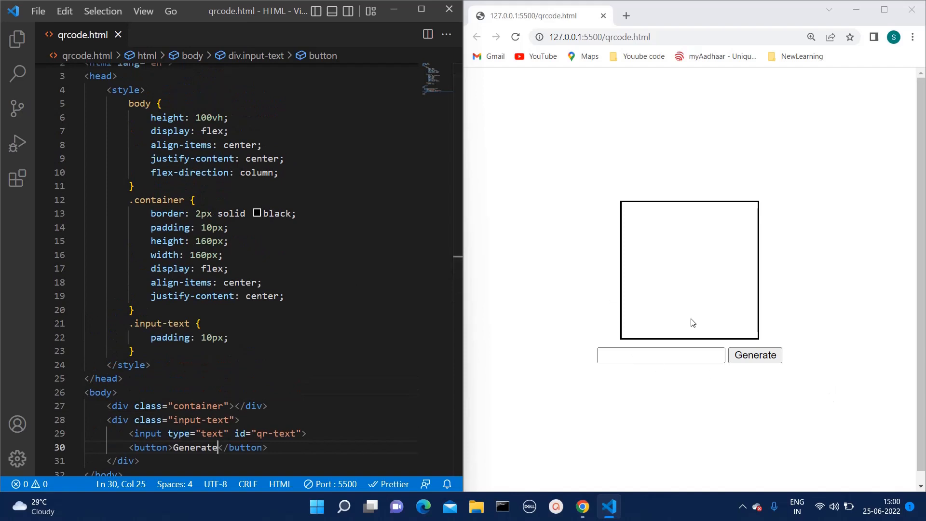
{"action": "mouse_move", "coordinate": [632, 393]}
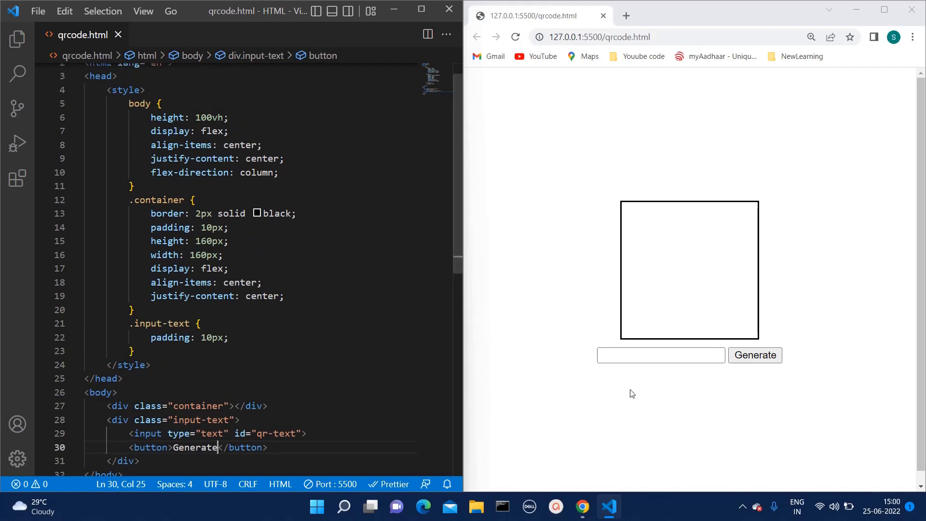
Type sample text 'sdasdasdasdad' into the rendered qr-text field to test it
{"action": "type", "text": "sdasd"}
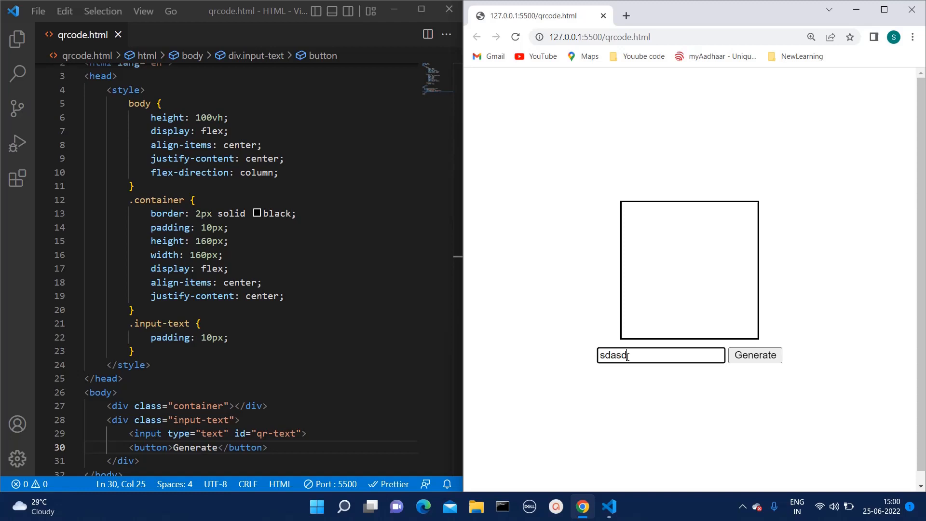
{"action": "type", "text": "asdasdad"}
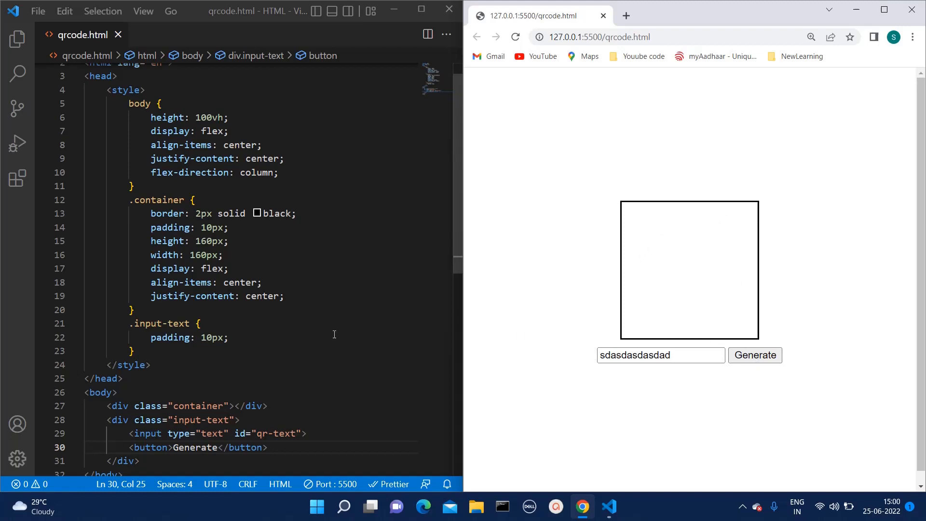
{"action": "scroll", "scroll_direction": "down", "scroll_amount": 3}
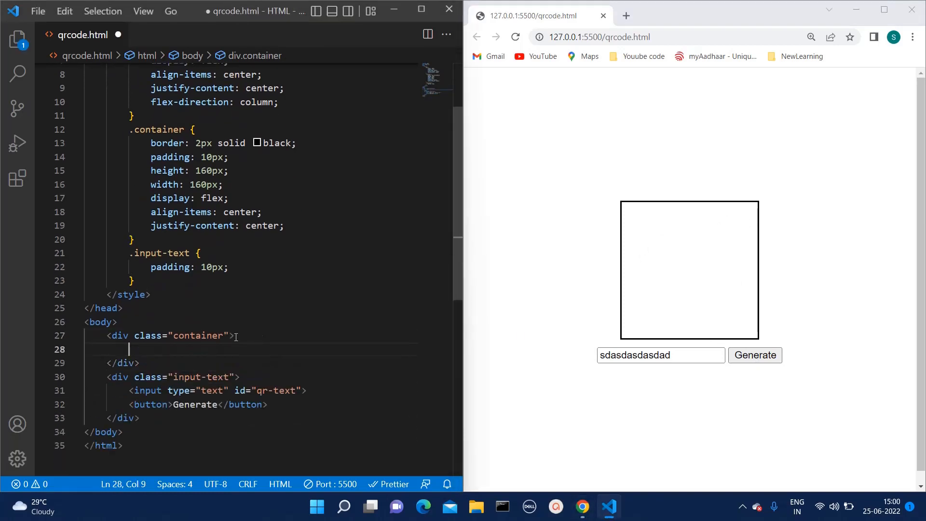
Insert an img tag with id="img" inside the container div
{"action": "type", "text": "img"}
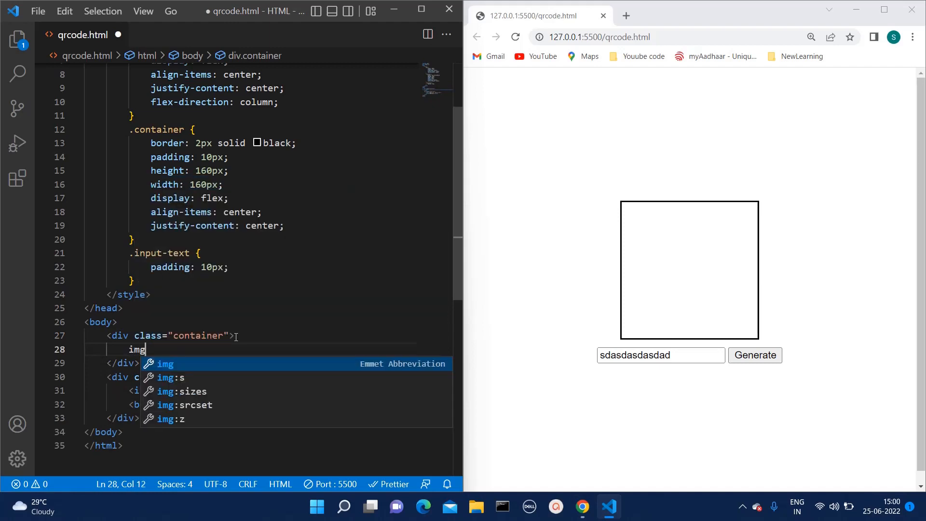
{"action": "key", "text": "Tab"}
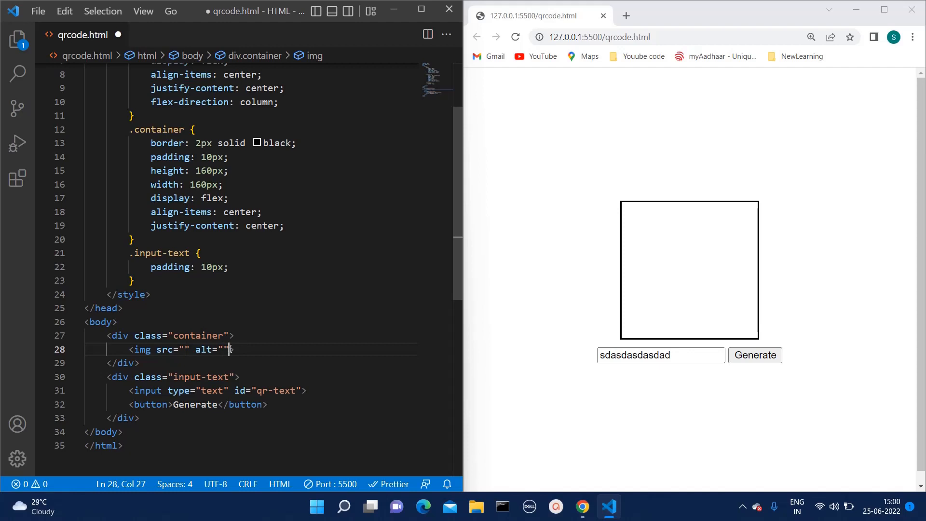
{"action": "type", "text": "id=\"\""}
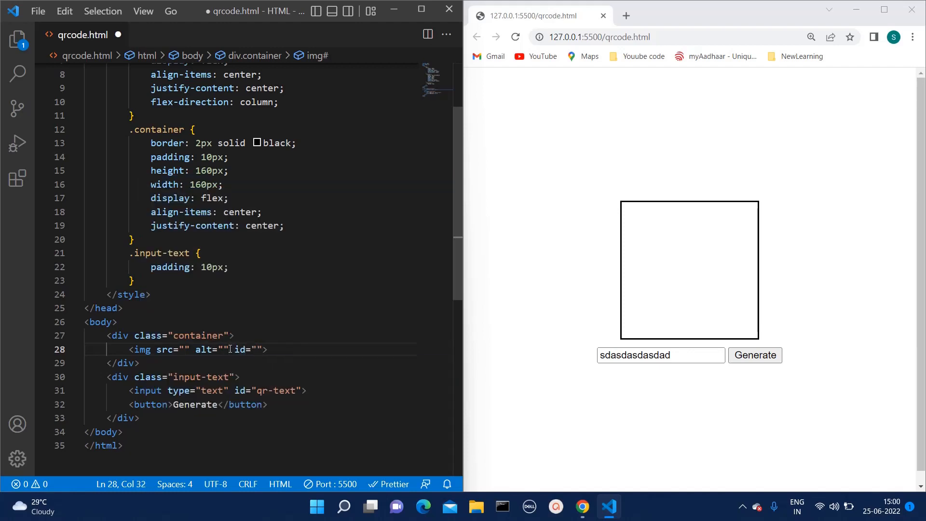
{"action": "type", "text": "img"}
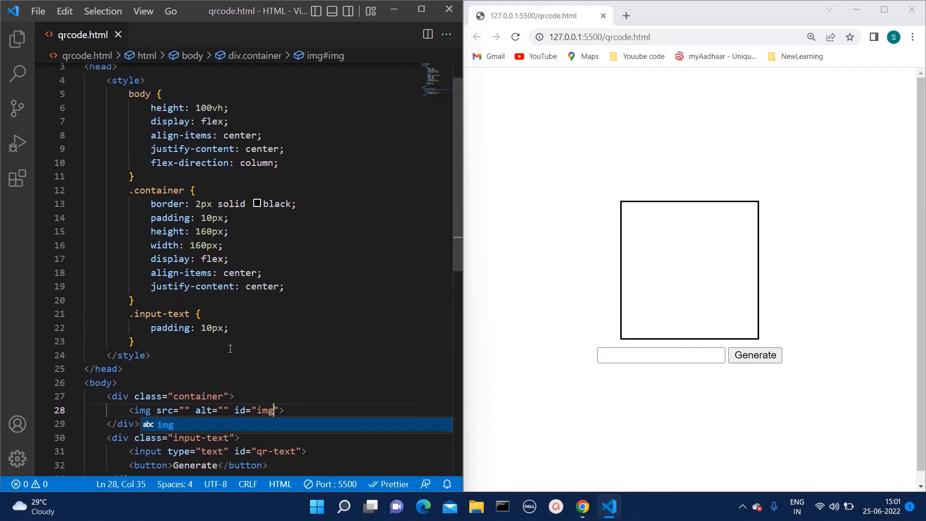
{"action": "scroll", "scroll_direction": "down", "scroll_amount": 3}
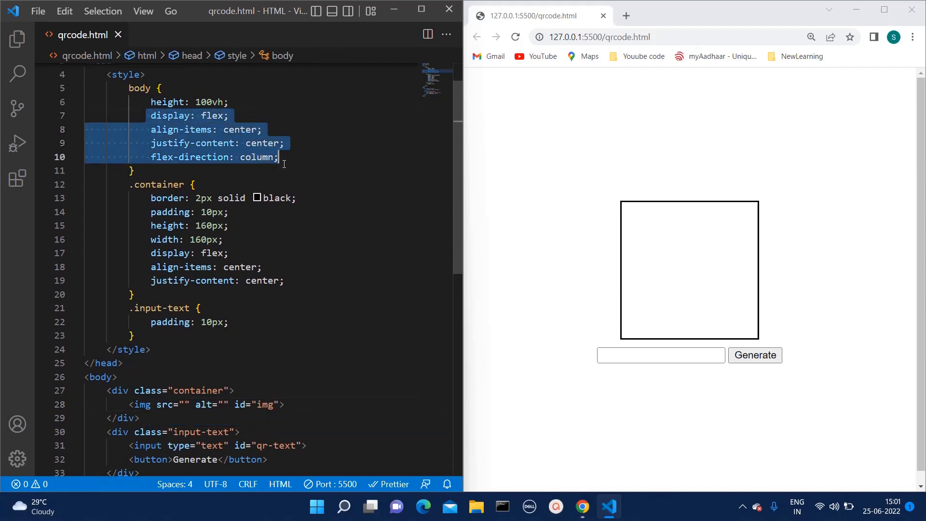
{"action": "mouse_move", "coordinate": [472, 186]}
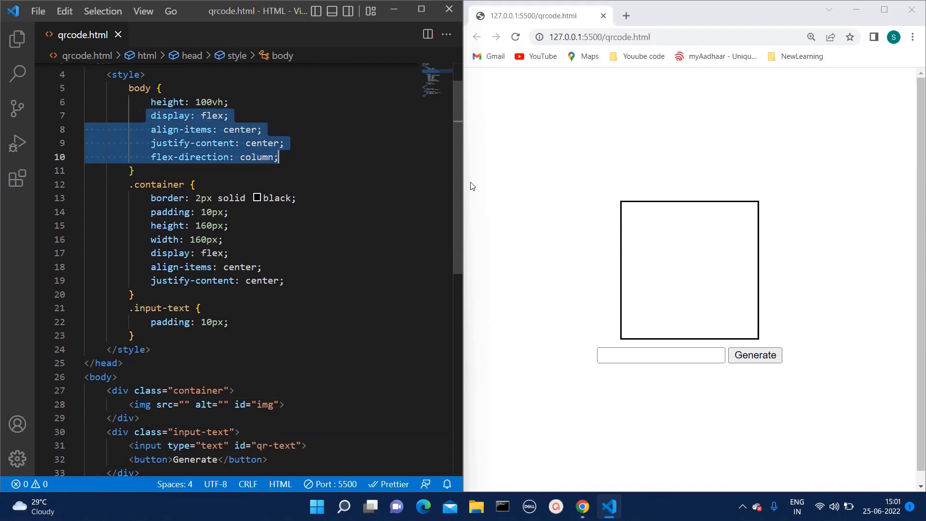
{"action": "mouse_move", "coordinate": [515, 123]}
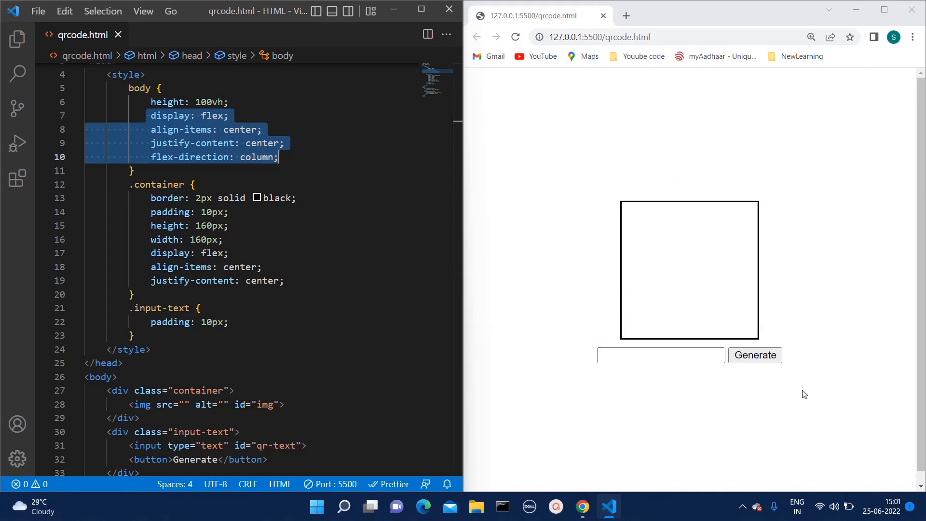
{"action": "scroll", "scroll_direction": "down", "scroll_amount": 3}
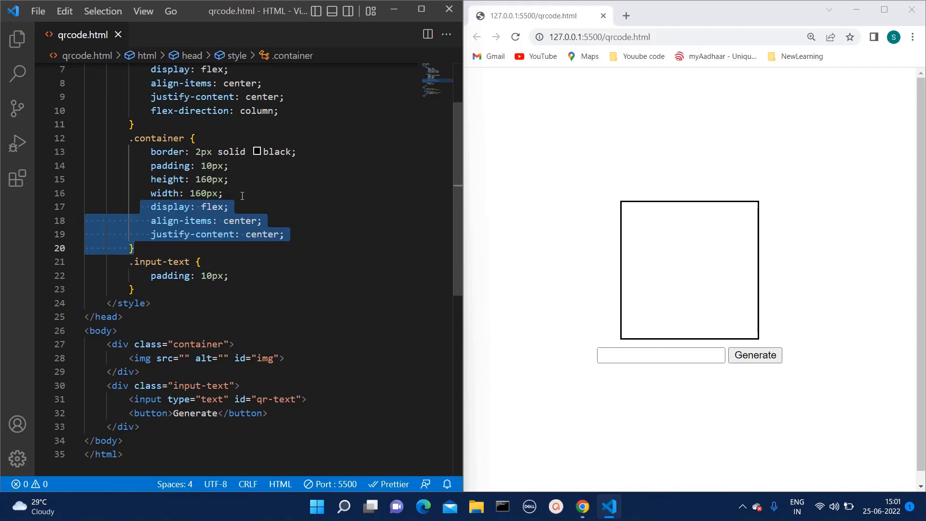
{"action": "scroll", "scroll_direction": "down", "scroll_amount": 3}
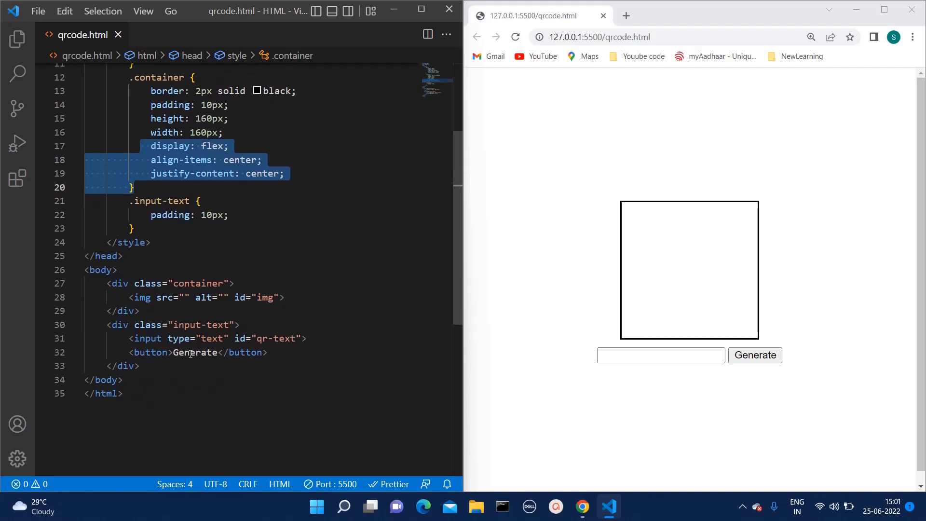
{"action": "left_click", "coordinate": [171, 352]}
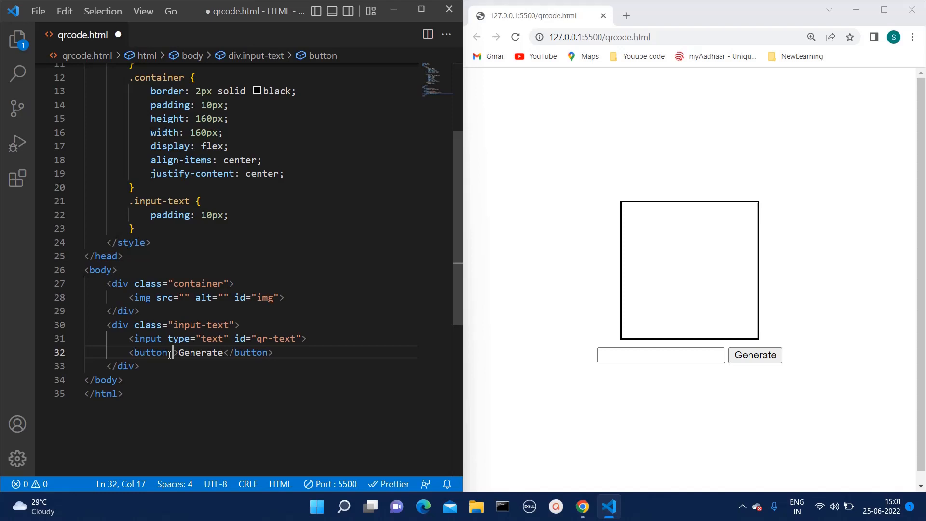
Give the Generate button onclick="createQr()"
{"action": "type", "text": "o"}
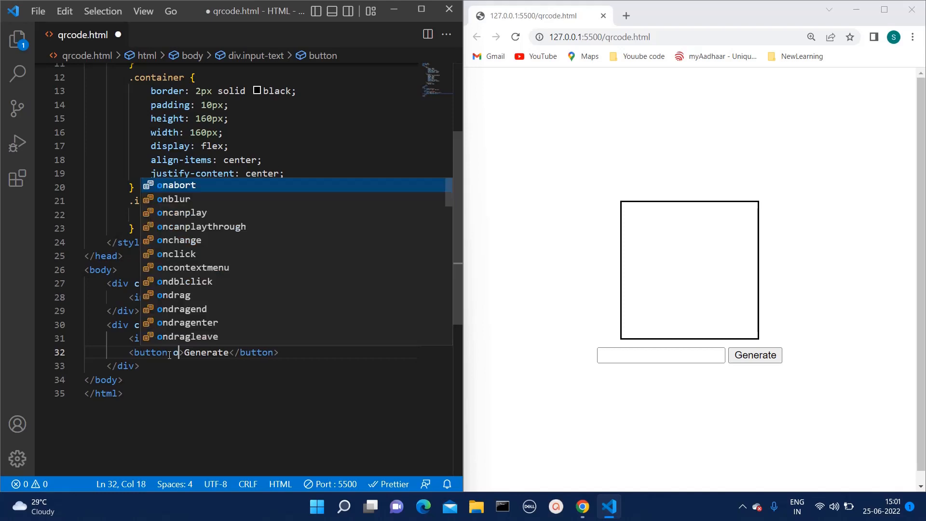
{"action": "type", "text": "nl"}
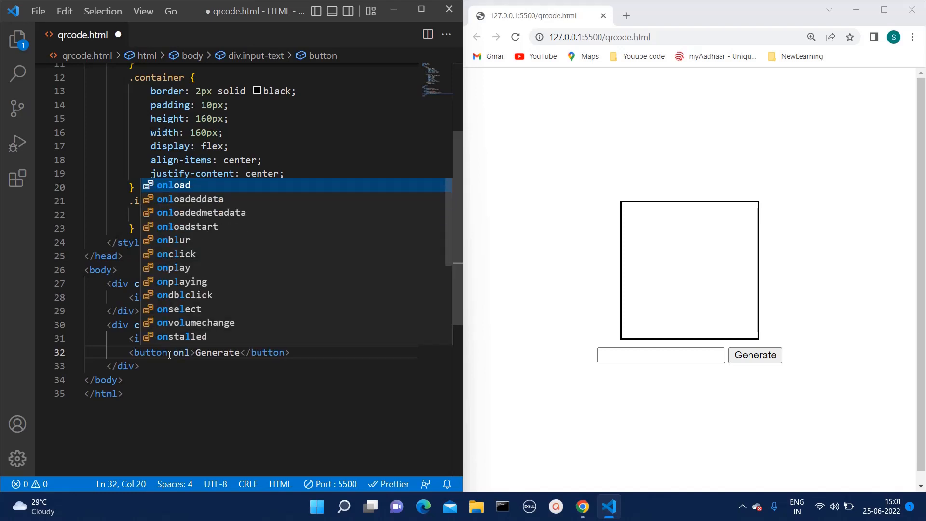
{"action": "type", "text": "ck"}
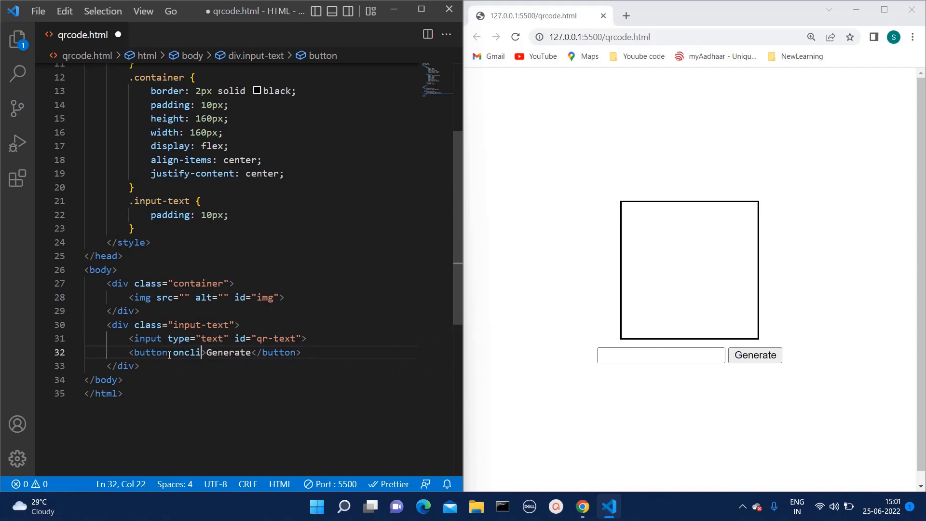
{"action": "type", "text": "=\"\""}
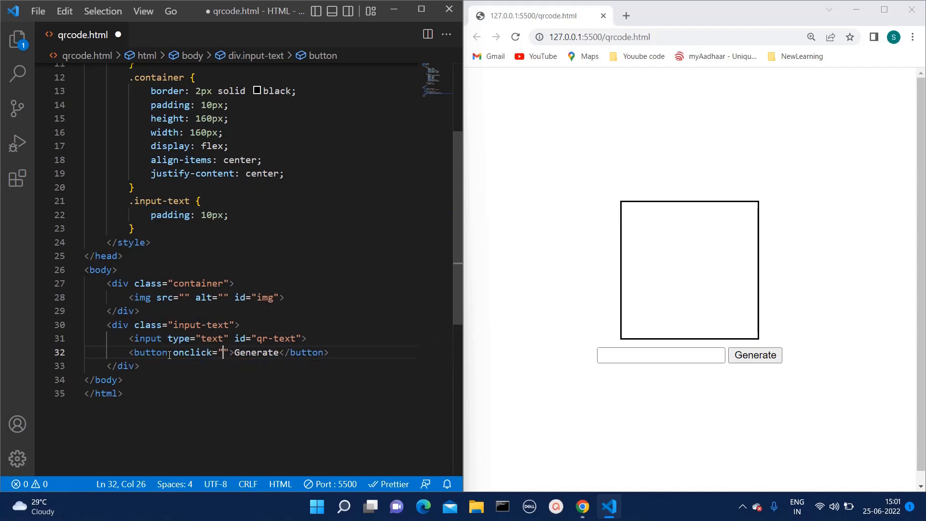
{"action": "type", "text": "create"}
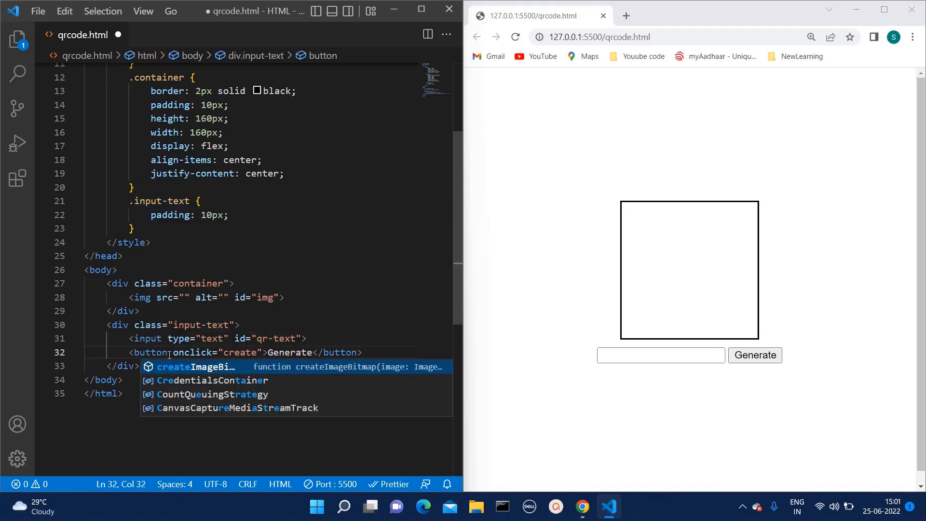
{"action": "type", "text": "createQr()"}
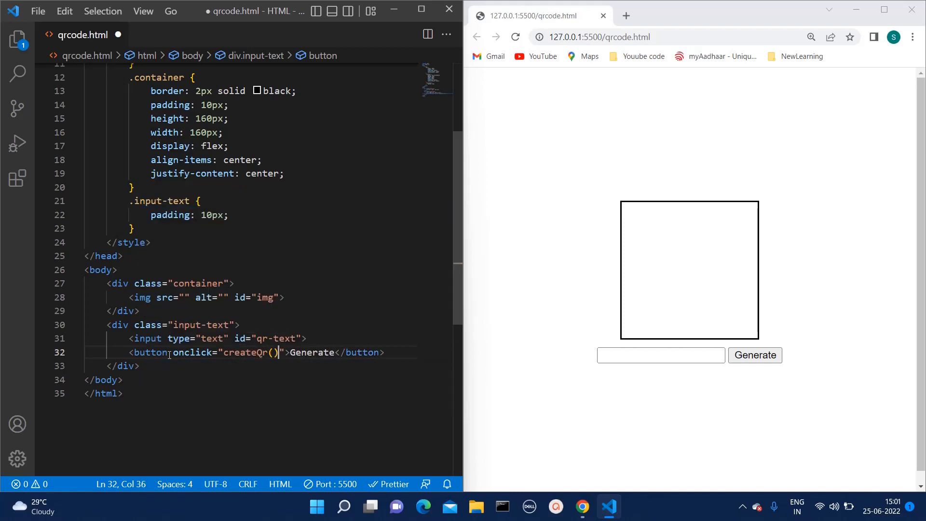
{"action": "scroll", "scroll_direction": "down", "scroll_amount": 3}
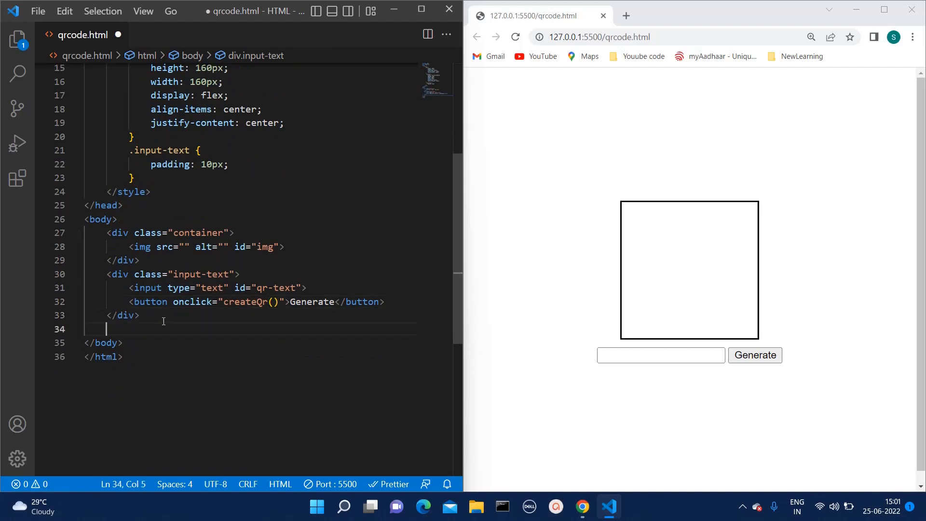
Add a script block before </body> defining an empty function createQr() {}
{"action": "type", "text": "<script></script>"}
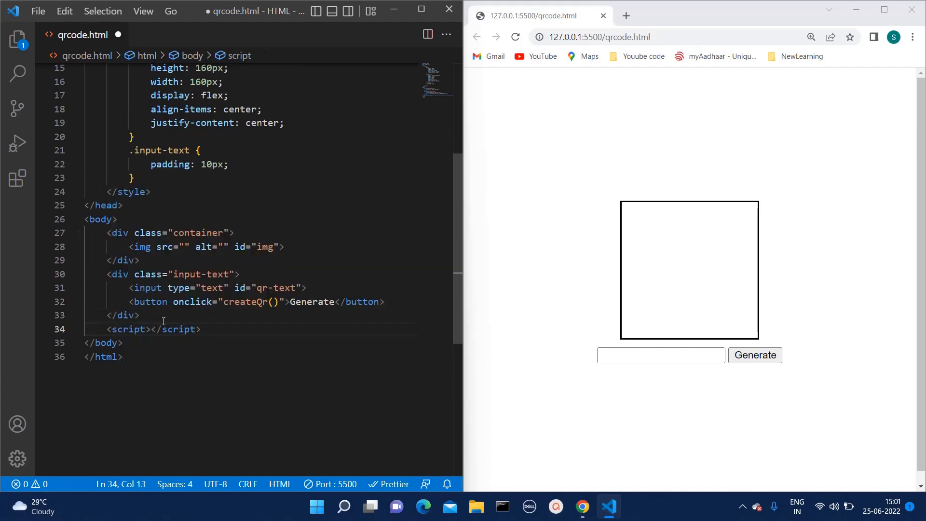
{"action": "key", "text": "Enter"}
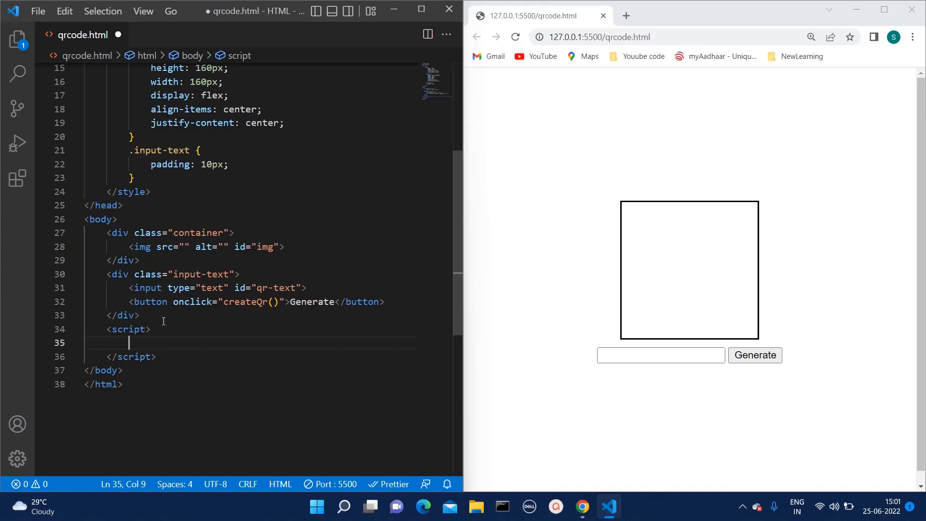
{"action": "type", "text": "function"}
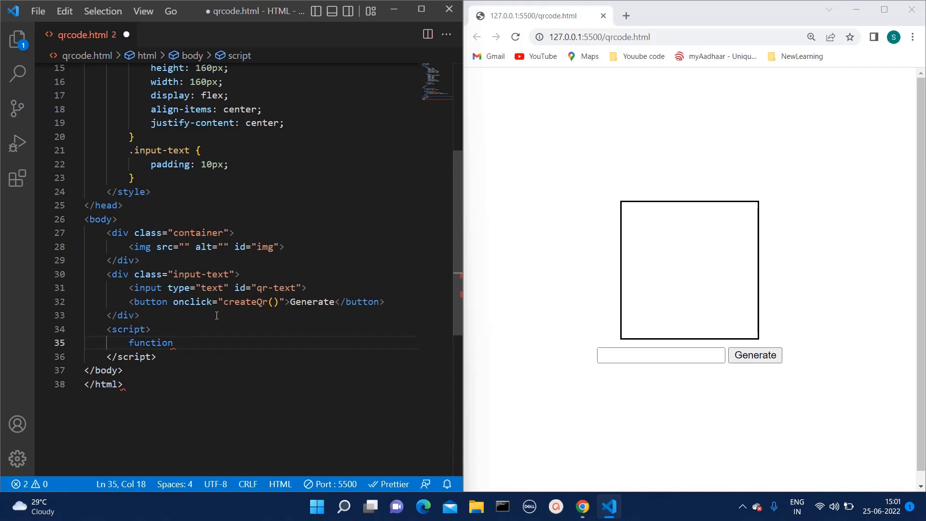
{"action": "double_click", "coordinate": [244, 302]}
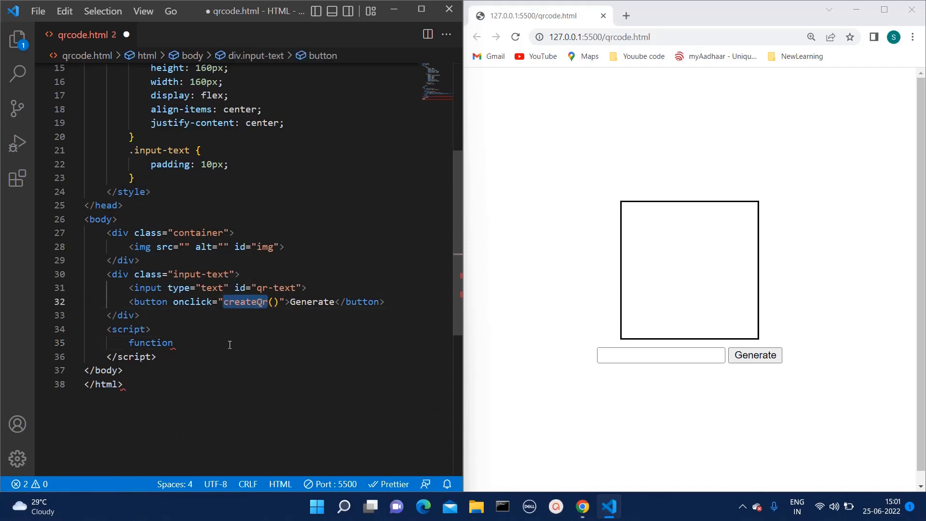
{"action": "type", "text": "createQr"}
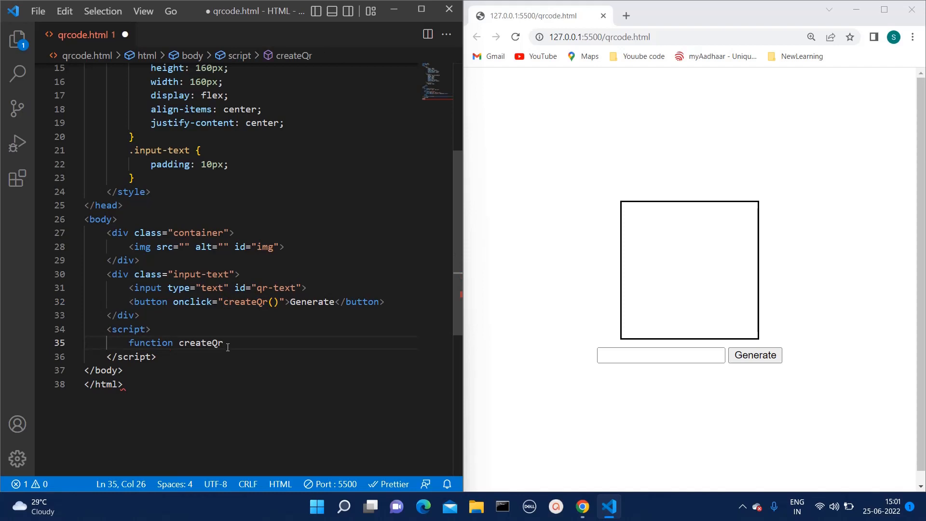
{"action": "type", "text": "() {}"}
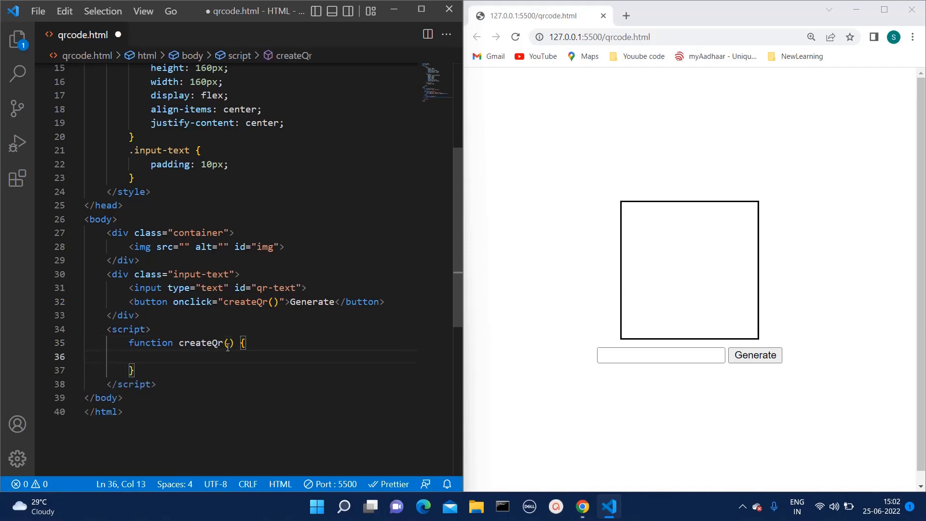
{"action": "scroll", "scroll_direction": "down", "scroll_amount": 3}
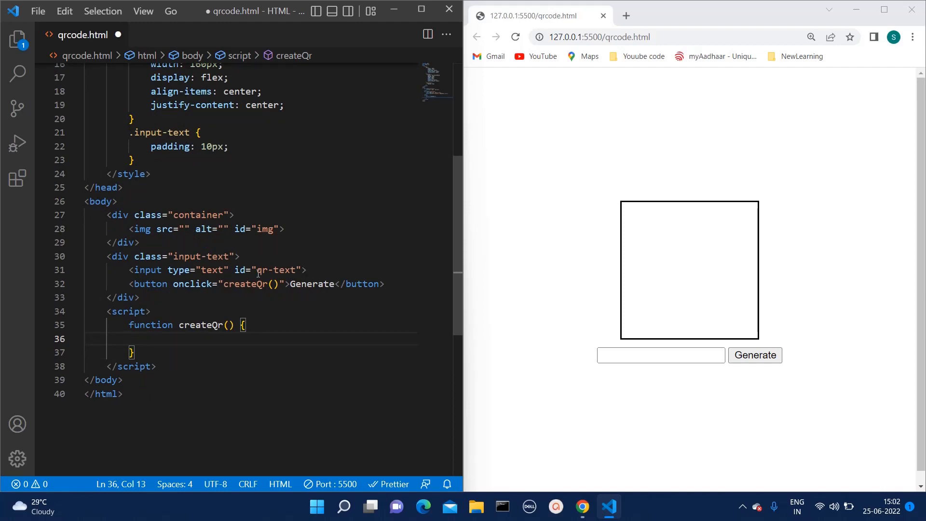
{"action": "mouse_move", "coordinate": [252, 284]}
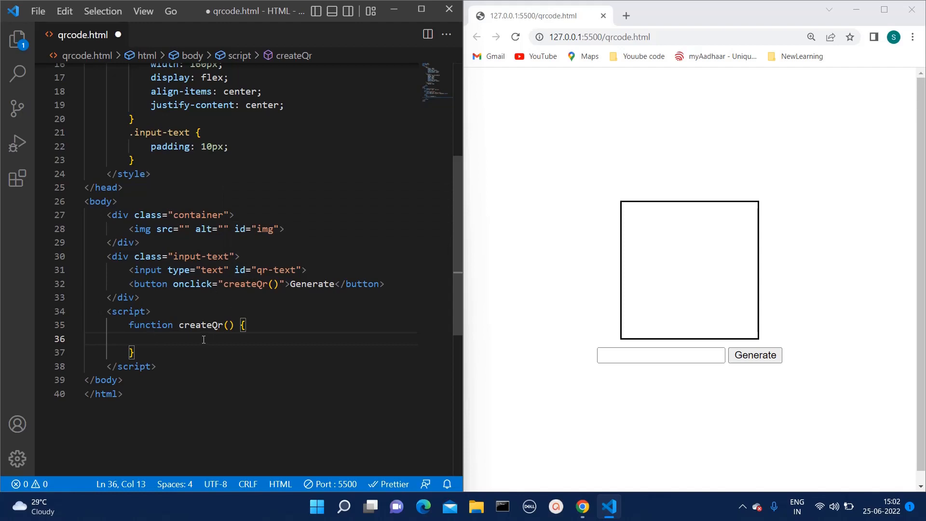
Write let txt = document.getElementById('qr-text').value inside createQr
{"action": "type", "text": "let"}
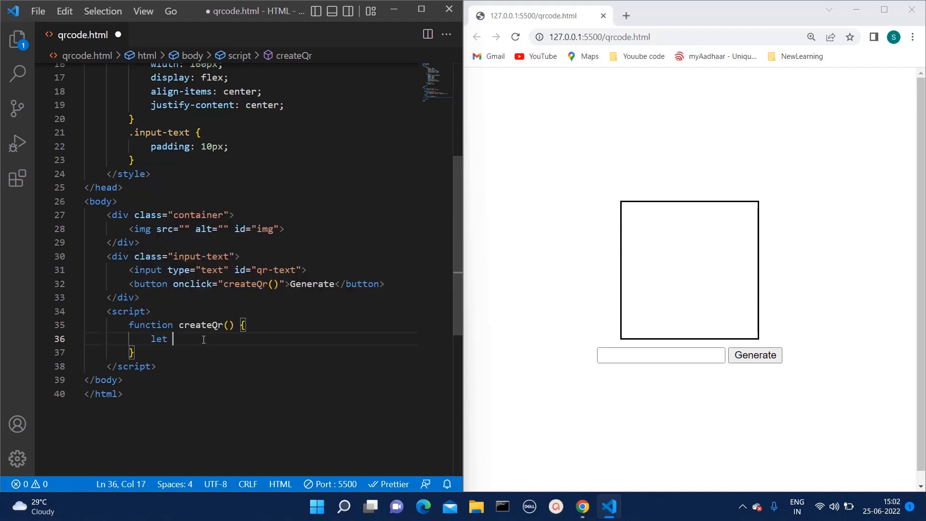
{"action": "type", "text": "t"}
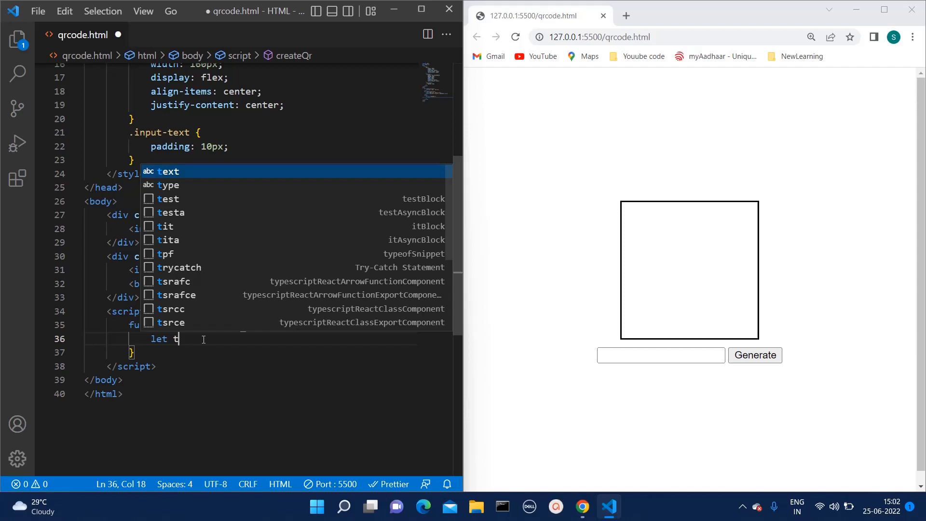
{"action": "type", "text": "xt"}
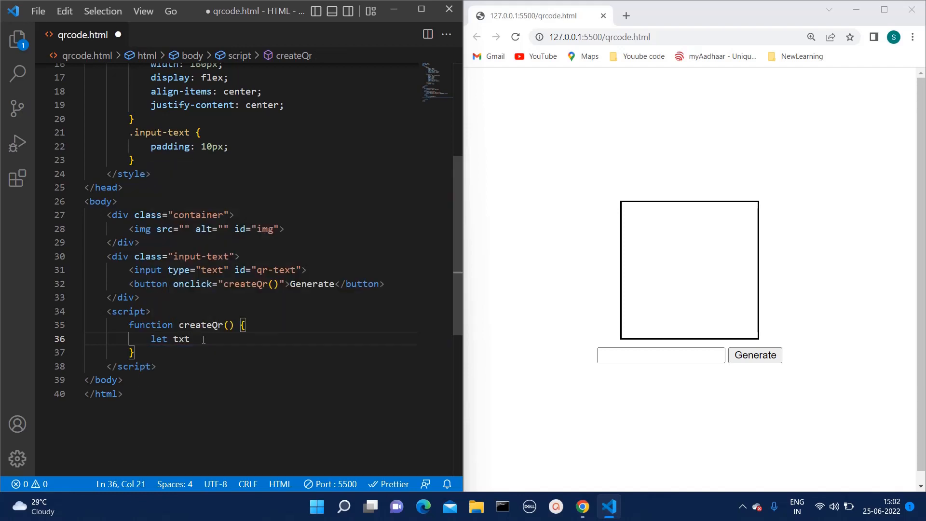
{"action": "type", "text": "=do"}
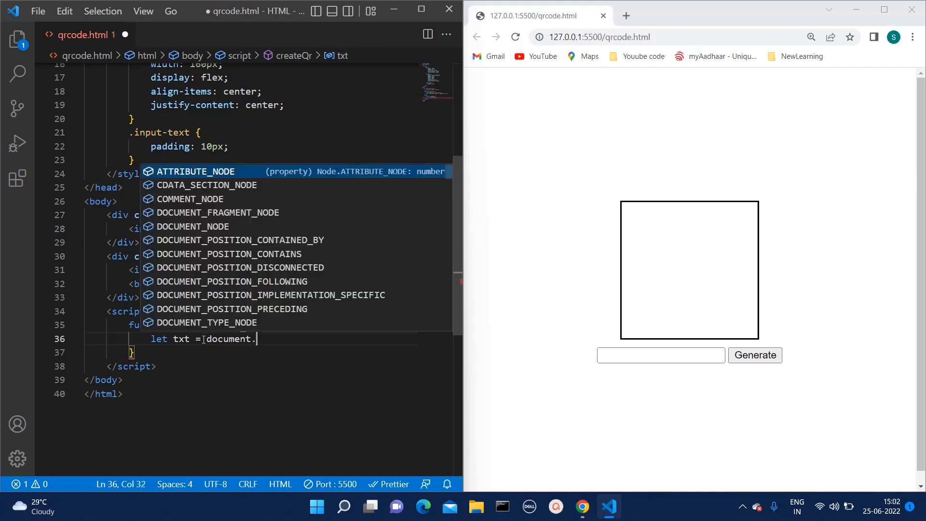
{"action": "type", "text": "getElementById("}
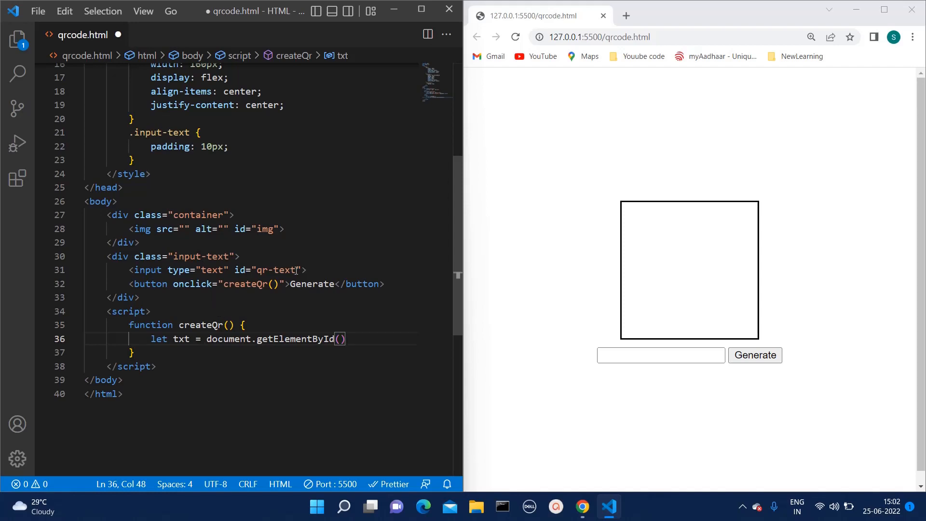
{"action": "double_click", "coordinate": [276, 270]}
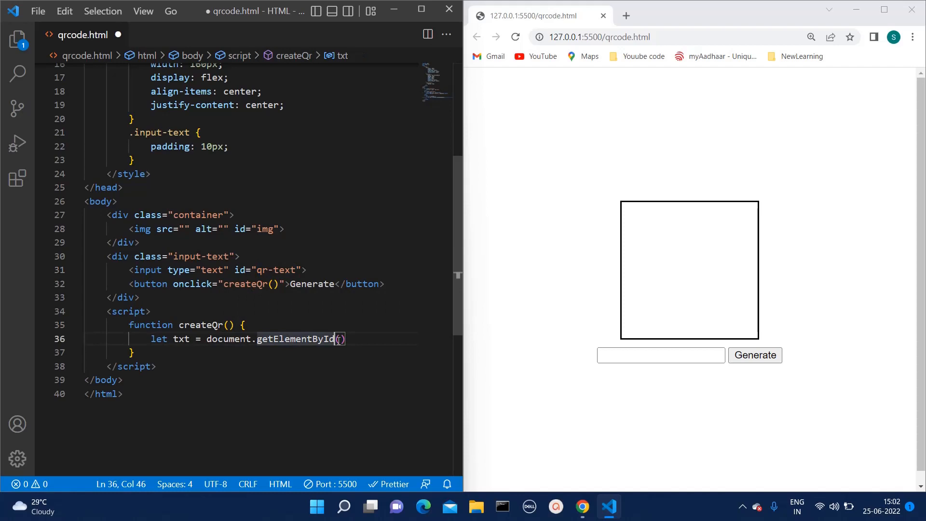
{"action": "type", "text": "''"}
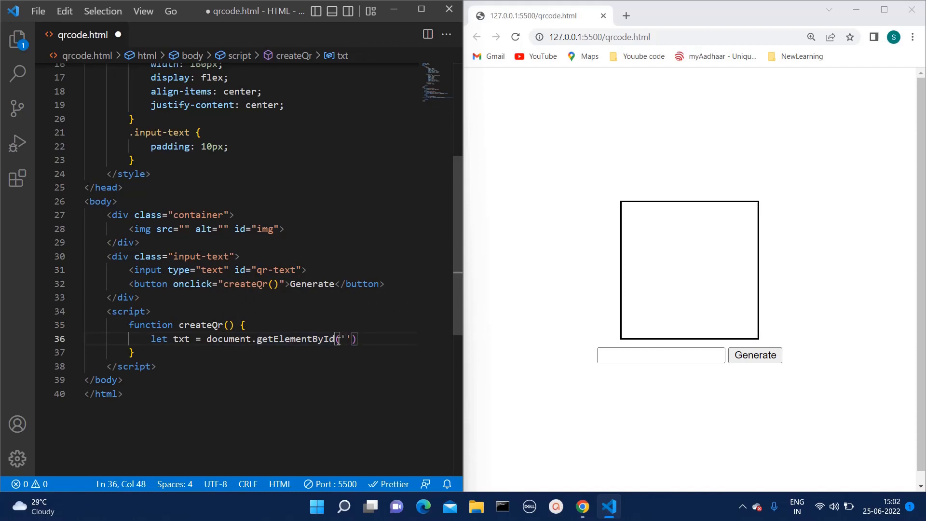
{"action": "type", "text": "qr-text"}
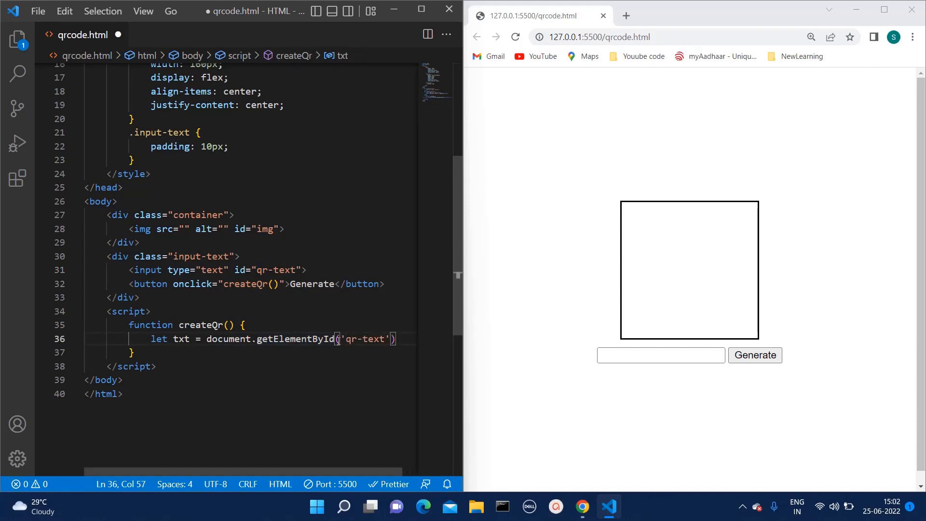
{"action": "type", "text": ".value;"}
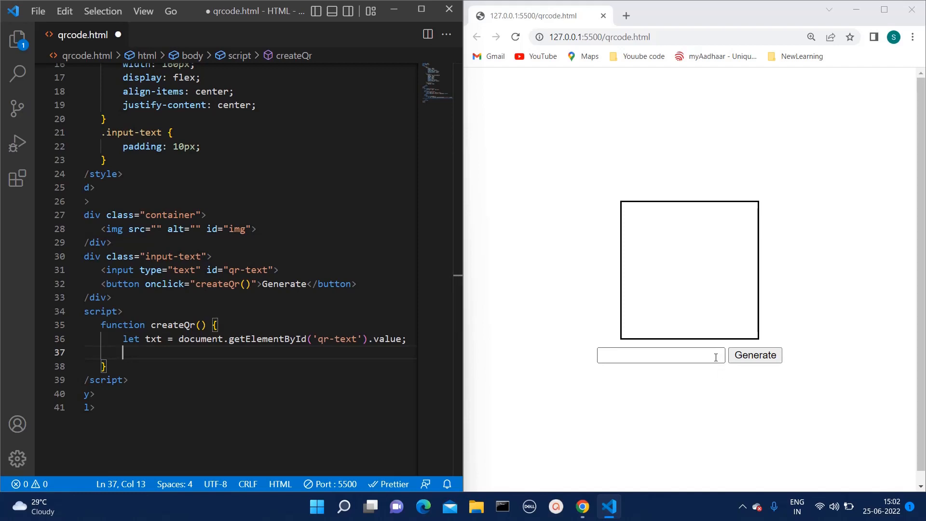
{"action": "mouse_move", "coordinate": [590, 367]}
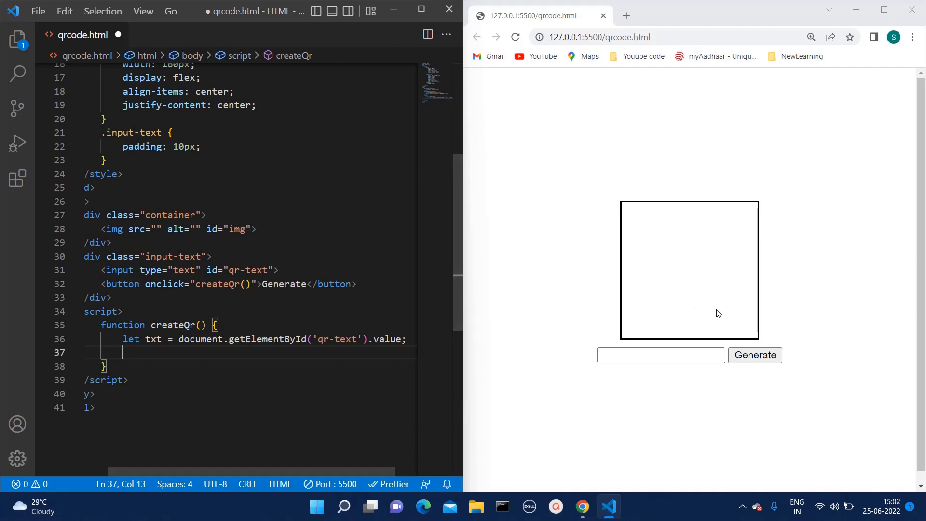
{"action": "mouse_move", "coordinate": [175, 360]}
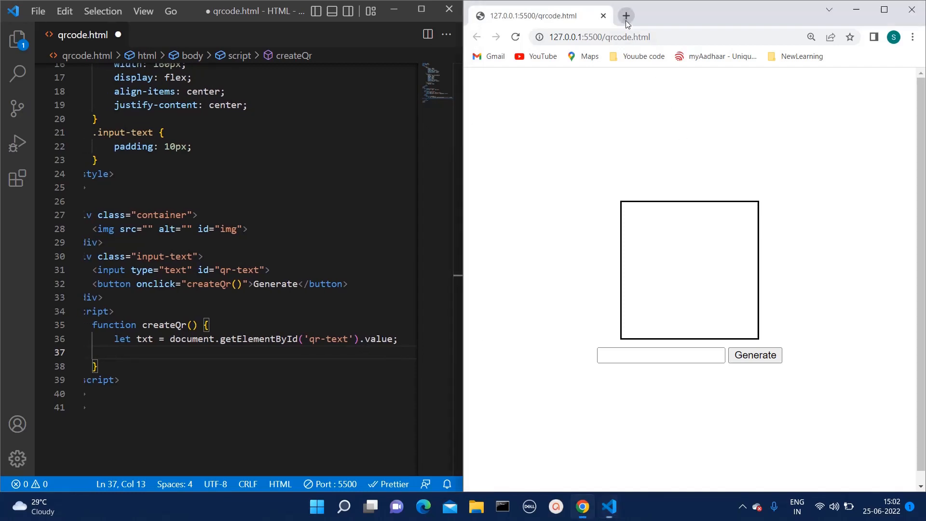
Search 'qr server api' in a new tab and open goQR.me's QR code API page
{"action": "left_click", "coordinate": [626, 15]}
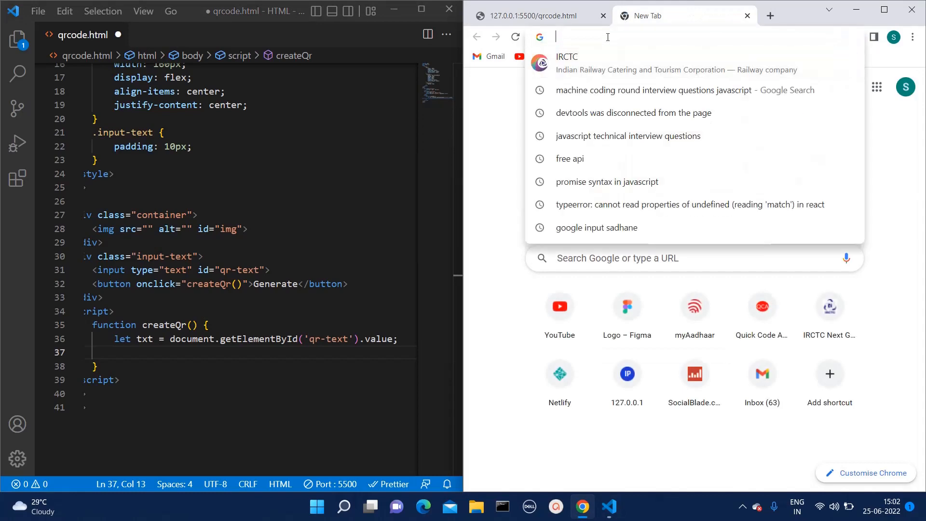
{"action": "type", "text": "qr server api"}
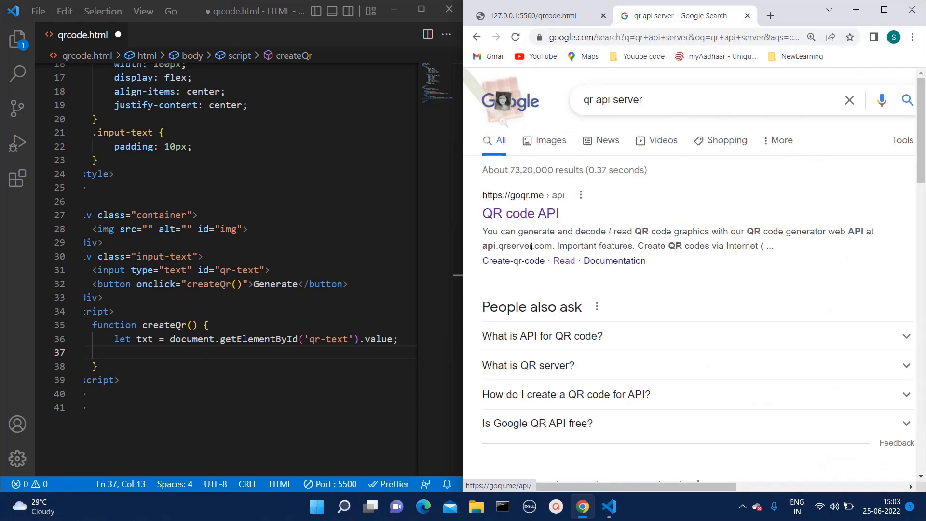
{"action": "mouse_move", "coordinate": [499, 220]}
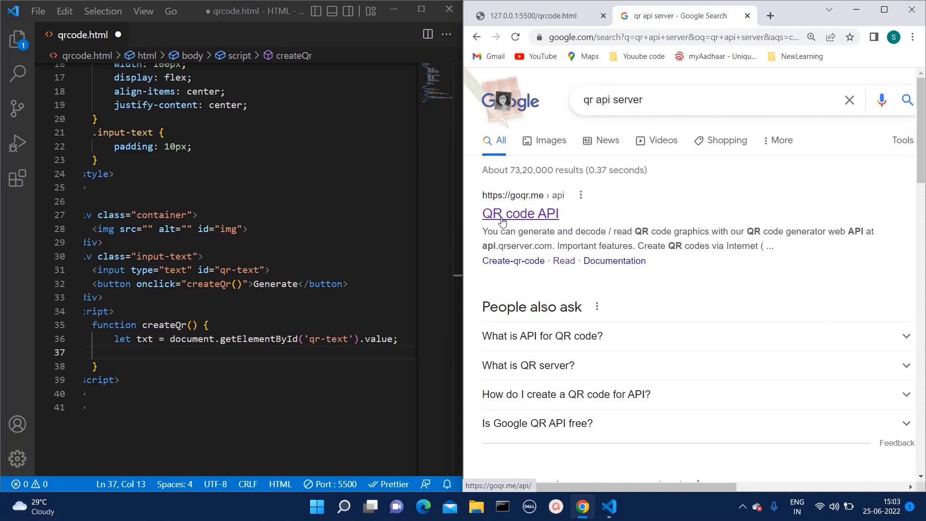
{"action": "left_click", "coordinate": [519, 214]}
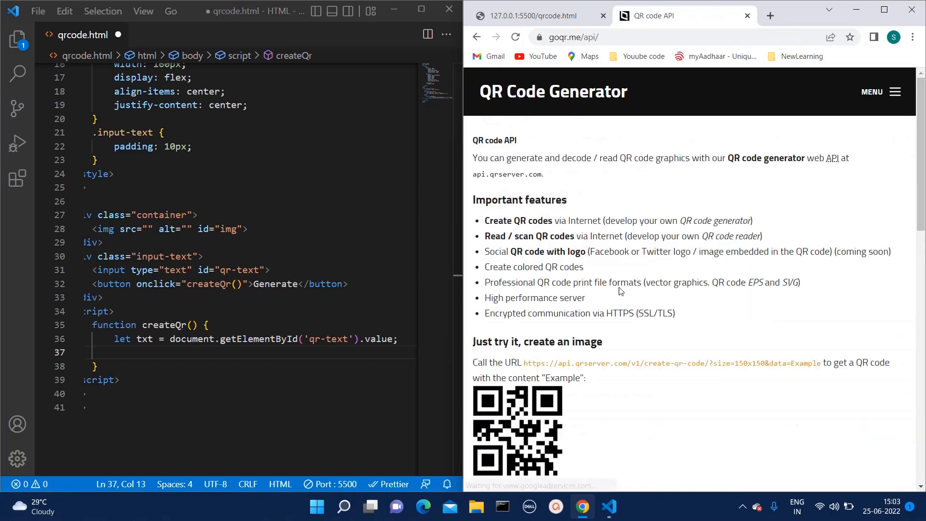
Select and copy the example api.qrserver.com create-qr-code URL
{"action": "scroll", "scroll_direction": "down", "scroll_amount": 3}
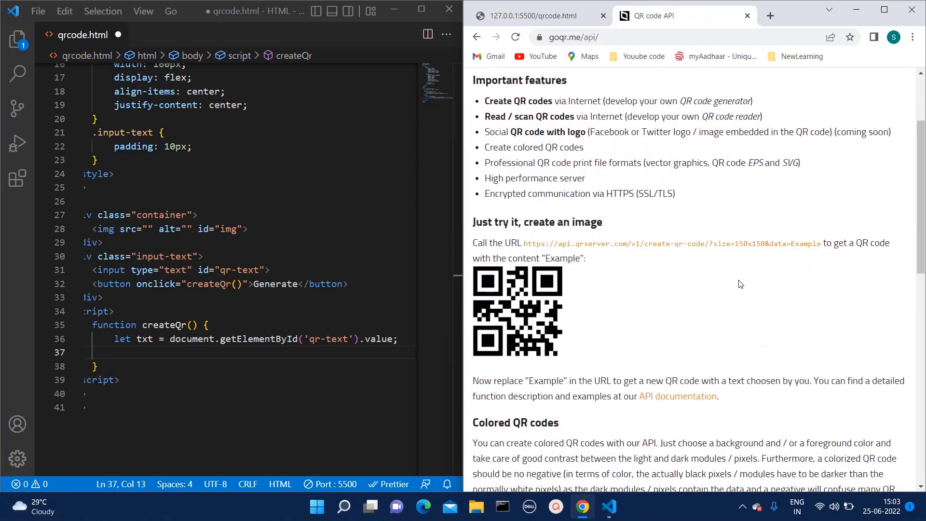
{"action": "mouse_move", "coordinate": [526, 248]}
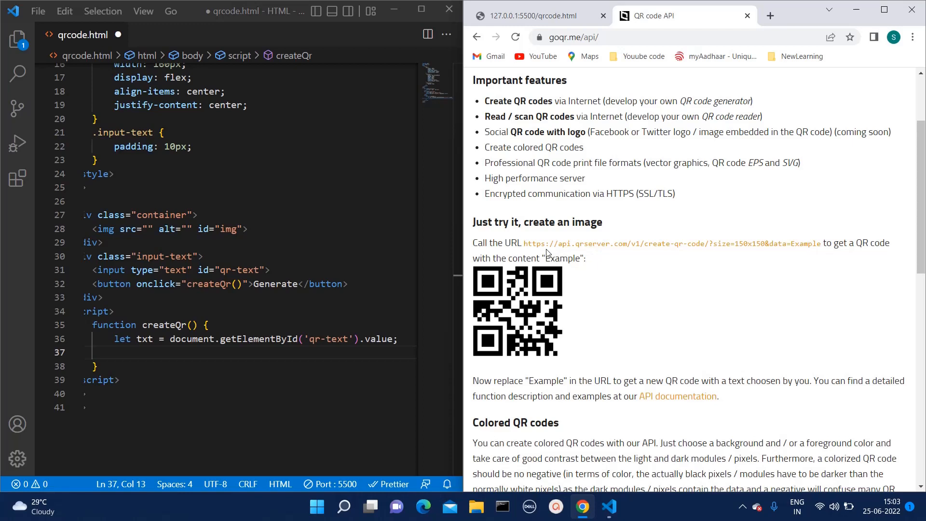
{"action": "mouse_move", "coordinate": [707, 247]}
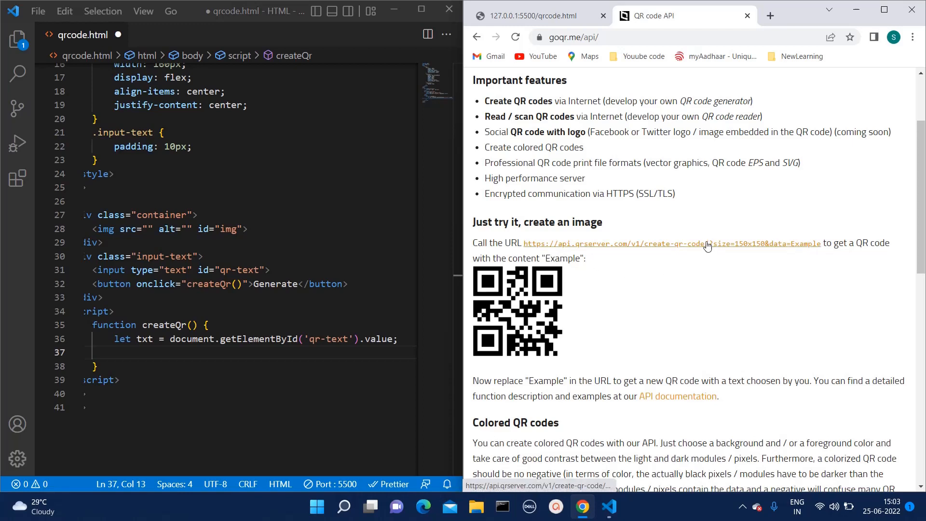
{"action": "mouse_move", "coordinate": [716, 252]}
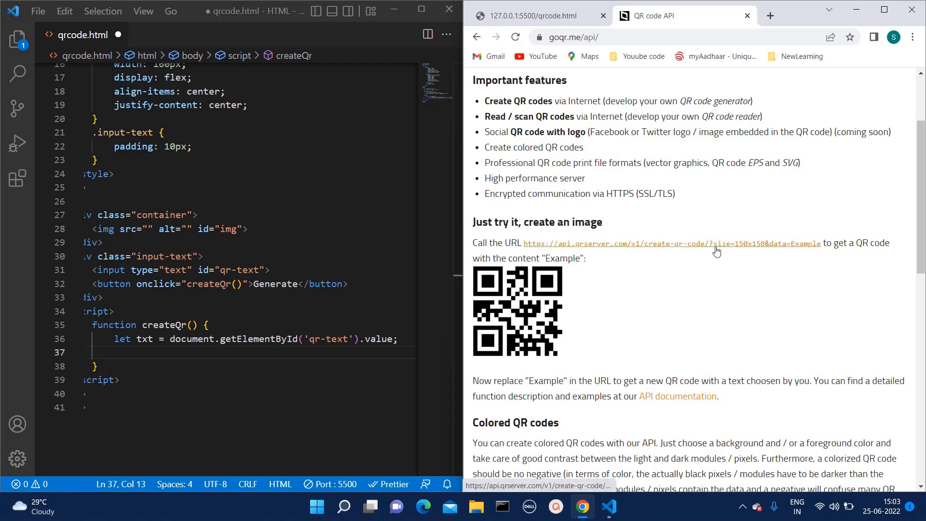
{"action": "mouse_move", "coordinate": [833, 243]}
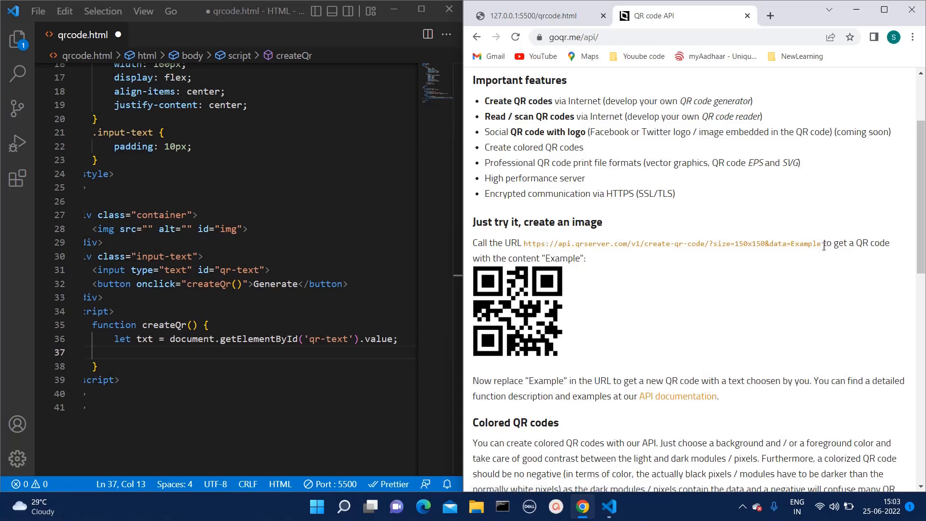
{"action": "left_click_drag", "start_coordinate": [509, 222], "coordinate": [821, 243]}
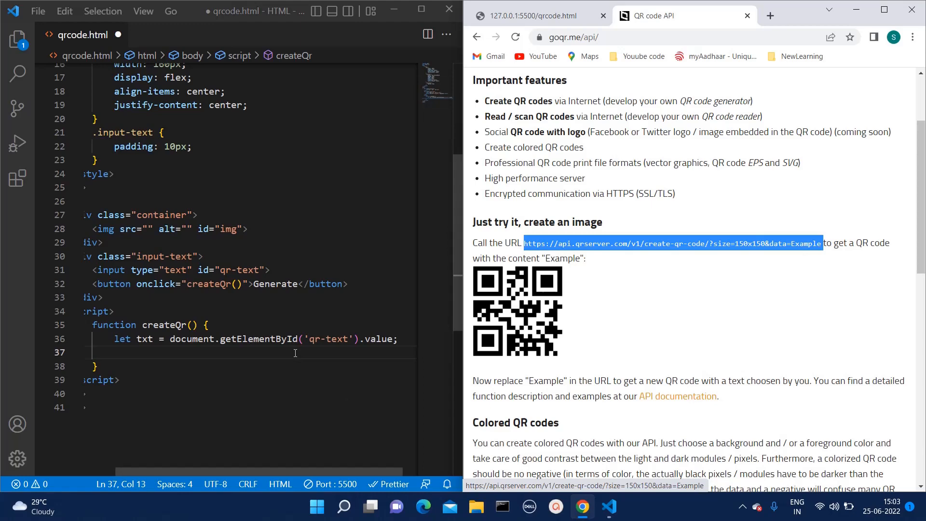
{"action": "right_click", "coordinate": [170, 365]}
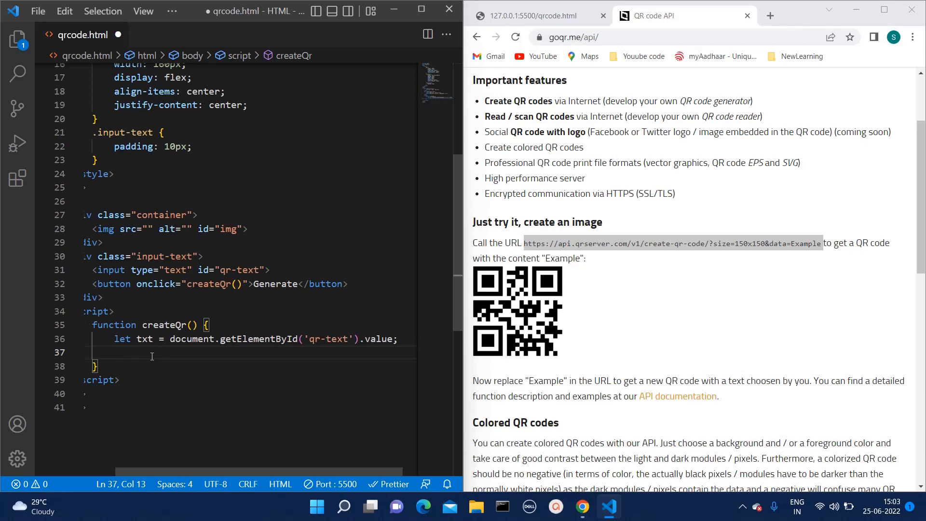
{"action": "mouse_move", "coordinate": [318, 268]}
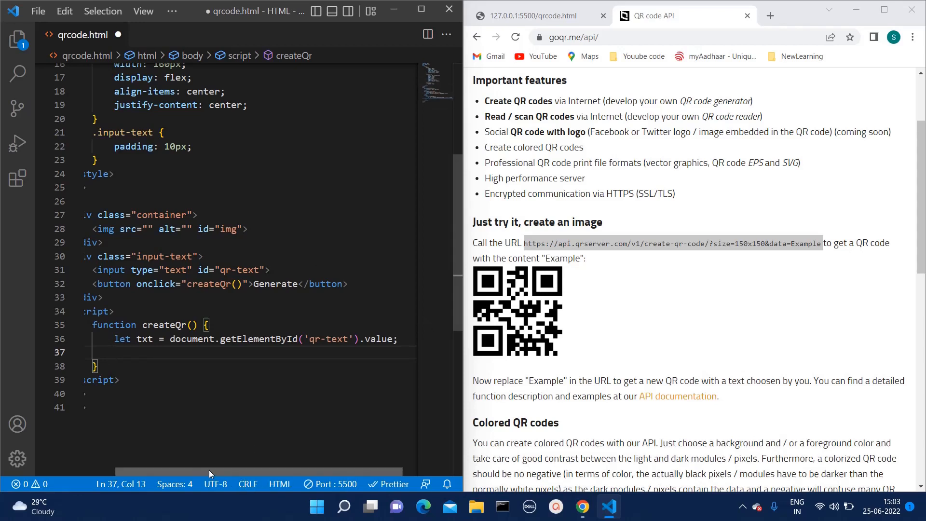
{"action": "scroll", "scroll_direction": "left", "scroll_amount": 3}
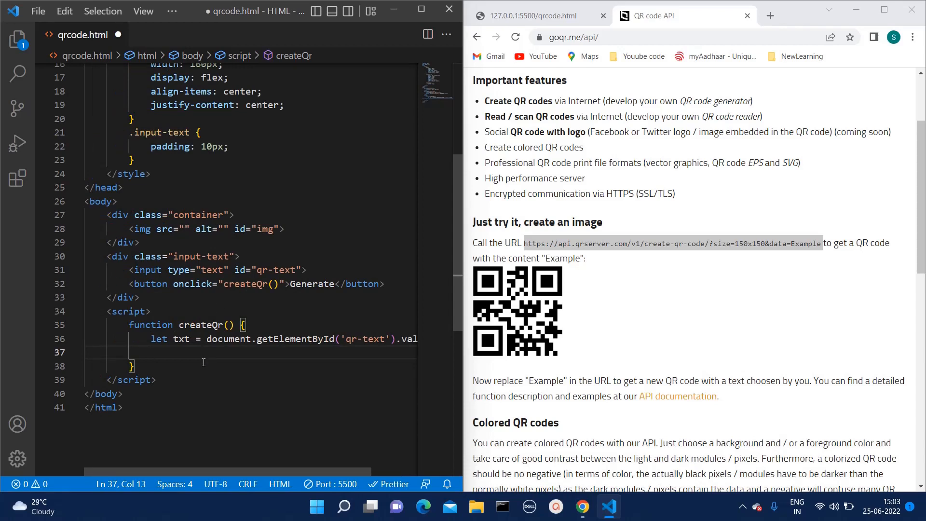
Start document.getElementById('img').src = with a template string in createQr
{"action": "type", "text": "d"}
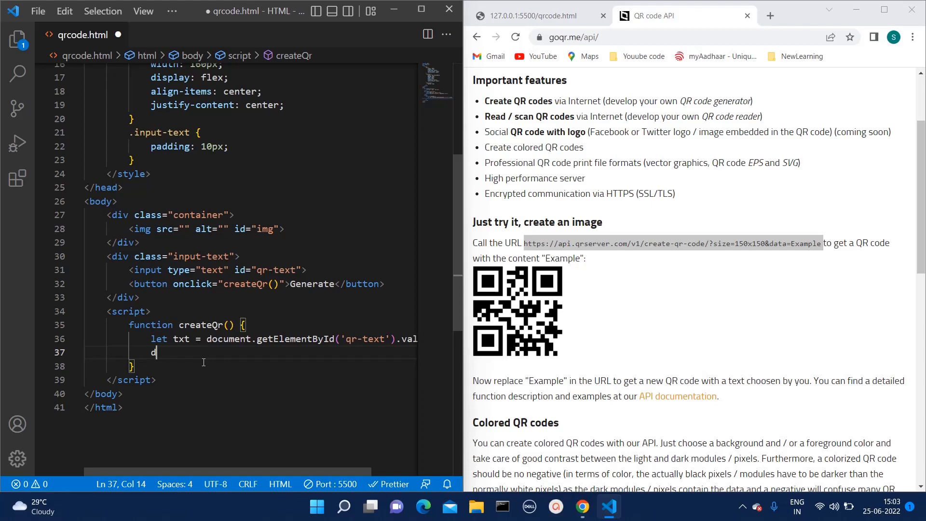
{"action": "type", "text": "ocument"}
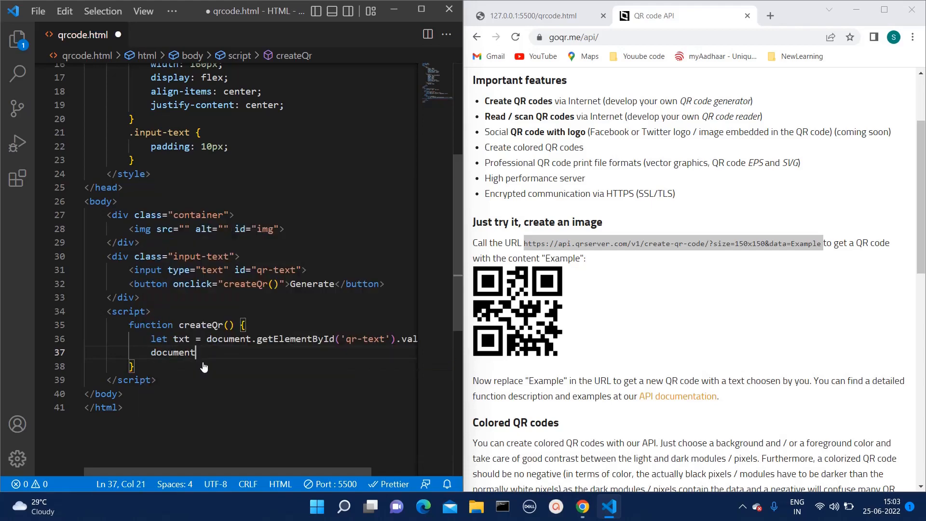
{"action": "type", "text": ".getElementById"}
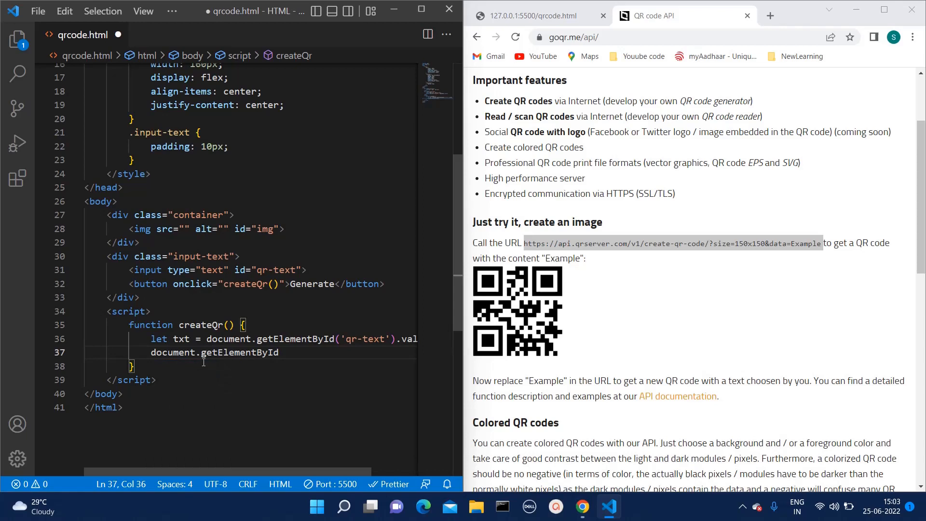
{"action": "type", "text": "()"}
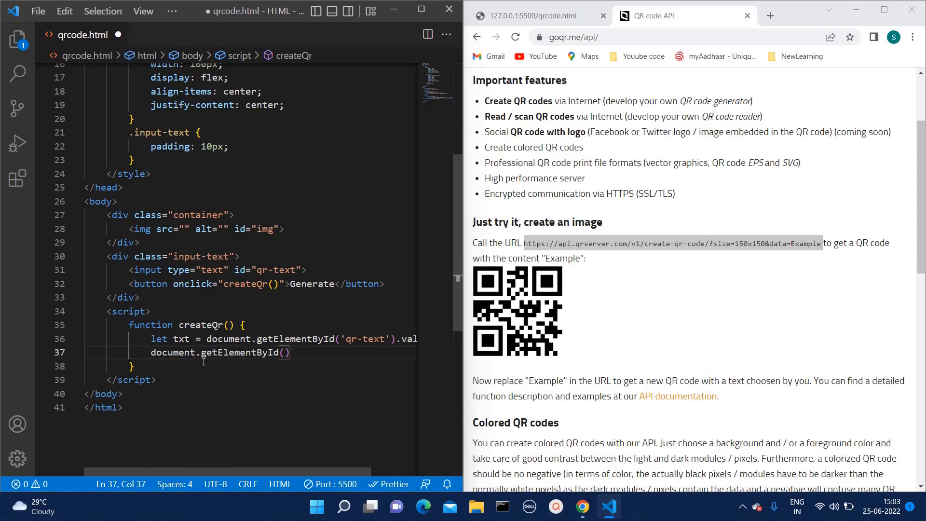
{"action": "type", "text": "'img'"}
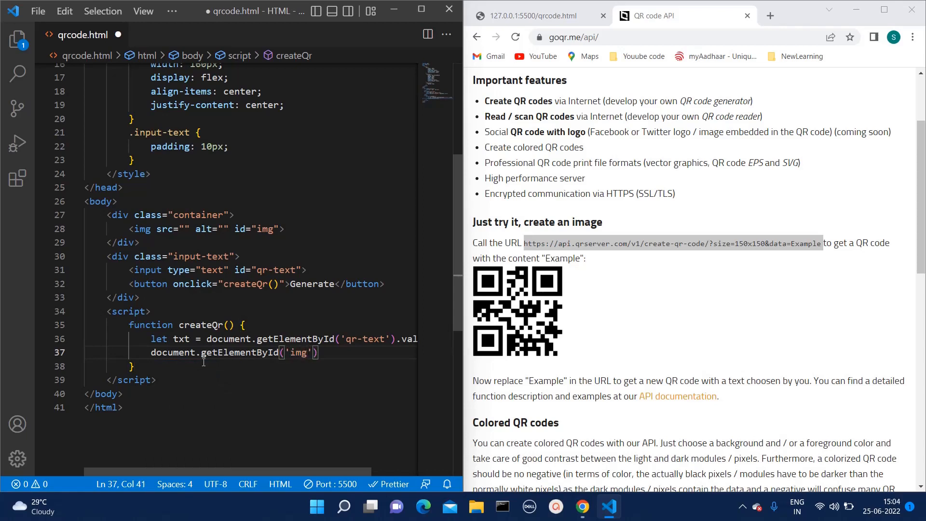
{"action": "type", "text": "."}
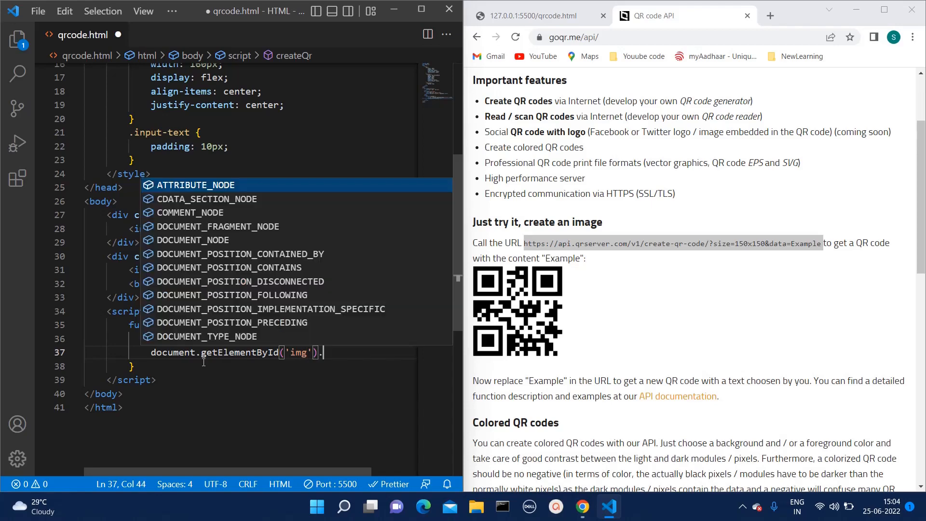
{"action": "type", "text": ".src"}
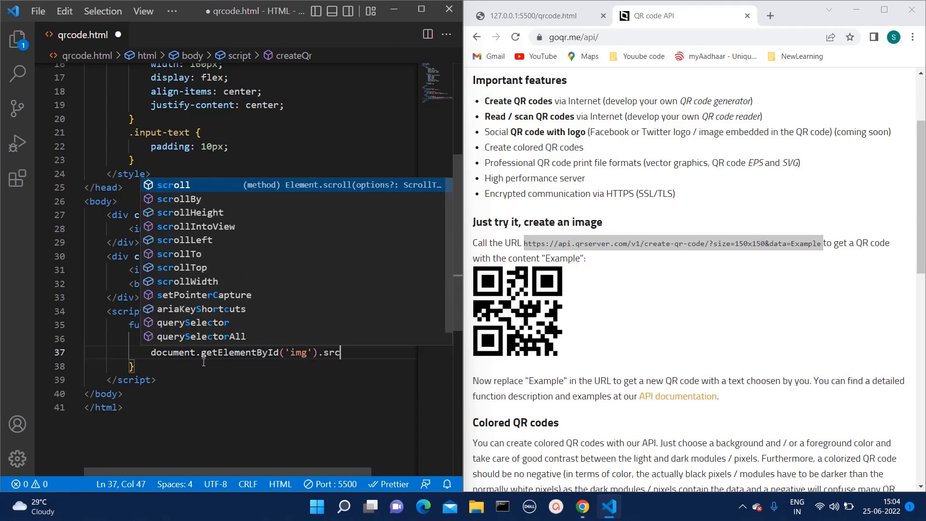
{"action": "type", "text": "="}
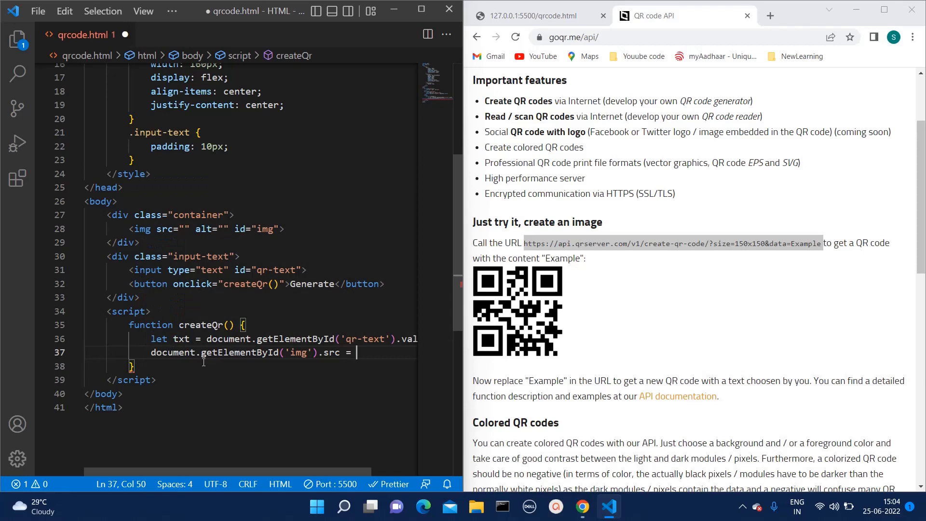
{"action": "type", "text": "`"}
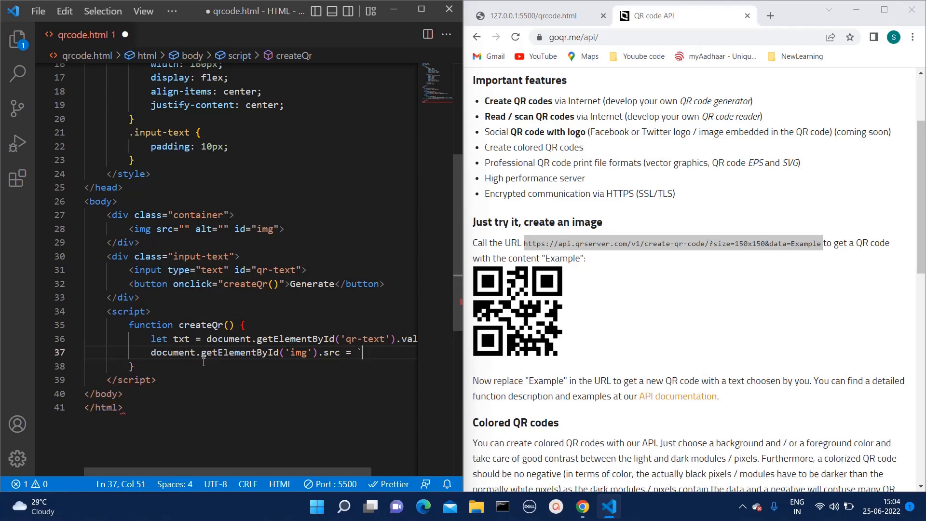
Paste the create-qr-code URL with size=150x150&data=Example, end the line and save
{"action": "type", "text": "https://api.qrserver.com/v1/create-qr-code/?size=150x150&data=Example"}
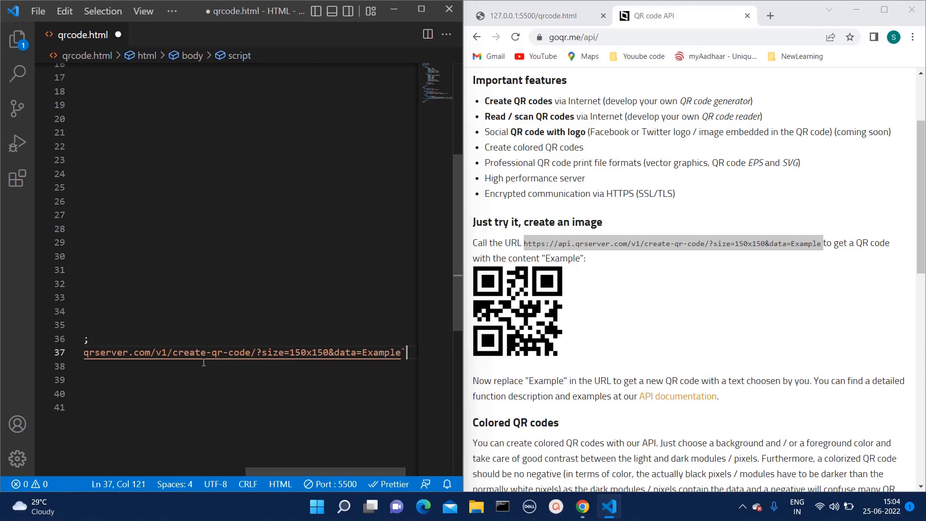
{"action": "type", "text": ";"}
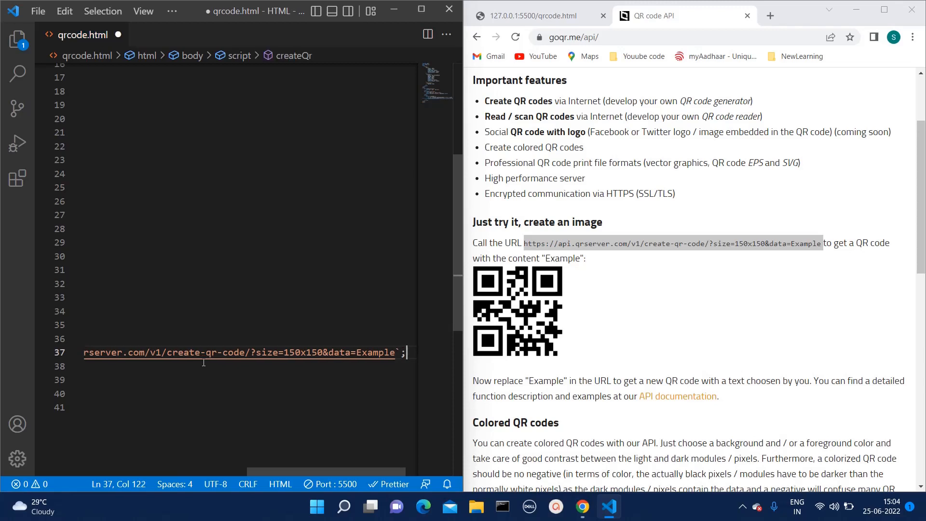
{"action": "key", "text": "Ctrl+s"}
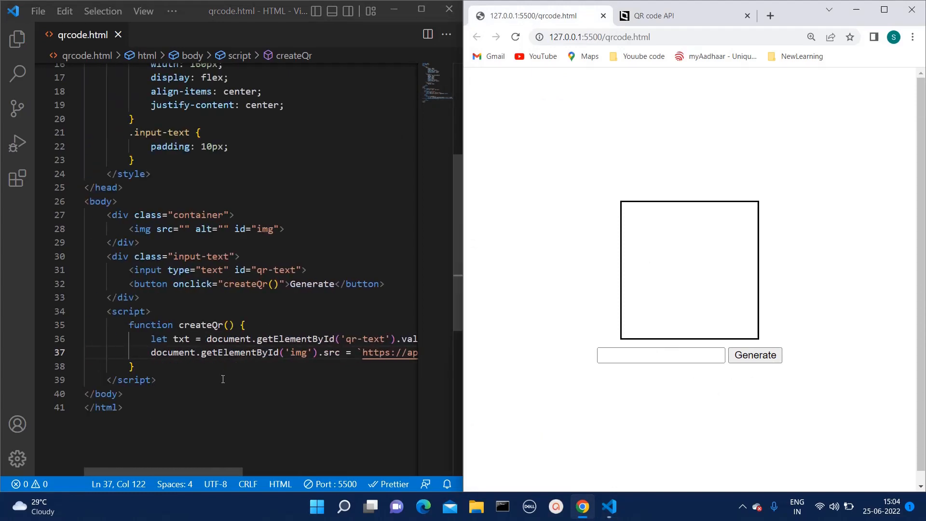
Generate the Example QR code on the page, then select the Example data value in the URL
{"action": "left_click", "coordinate": [754, 355]}
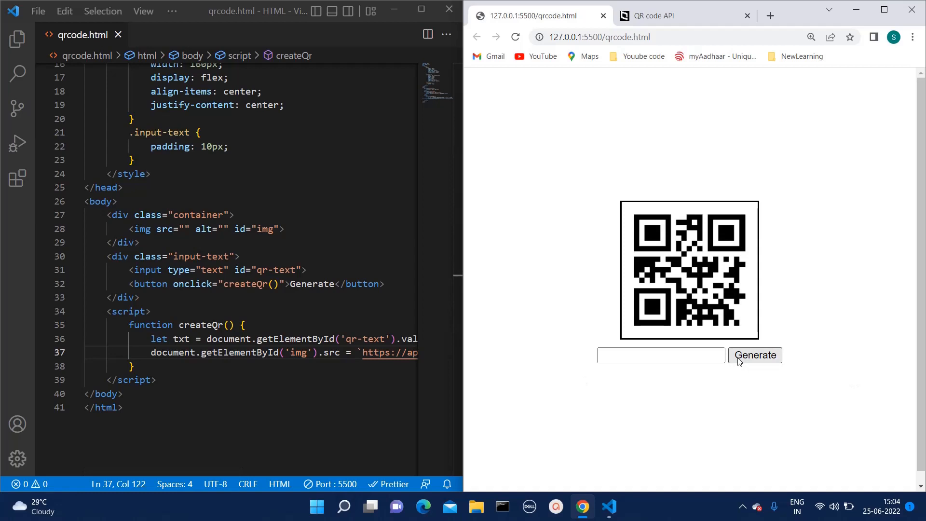
{"action": "scroll", "scroll_direction": "right", "scroll_amount": 3}
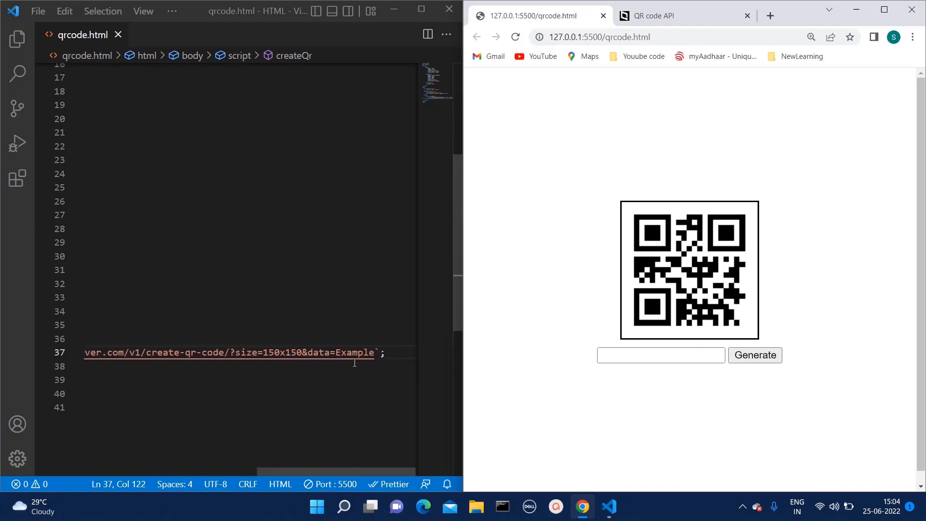
{"action": "double_click", "coordinate": [355, 353]}
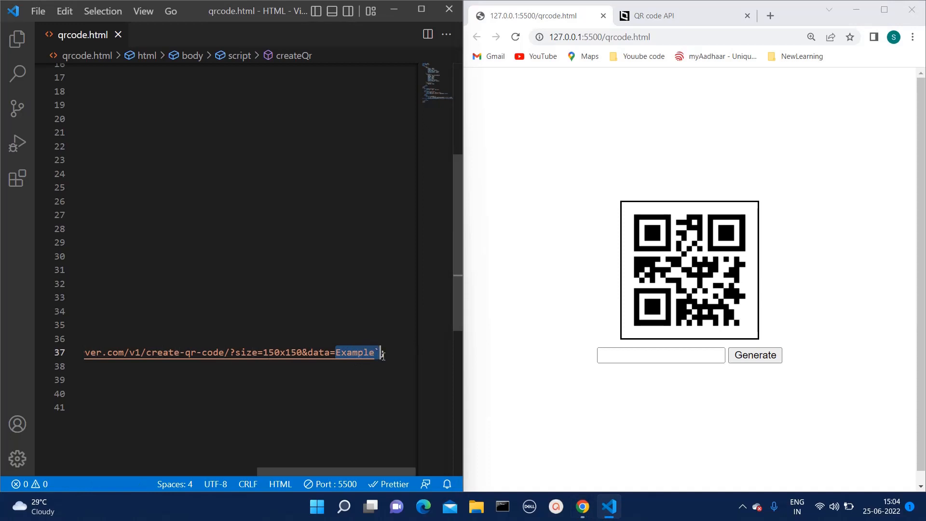
{"action": "mouse_move", "coordinate": [474, 378]}
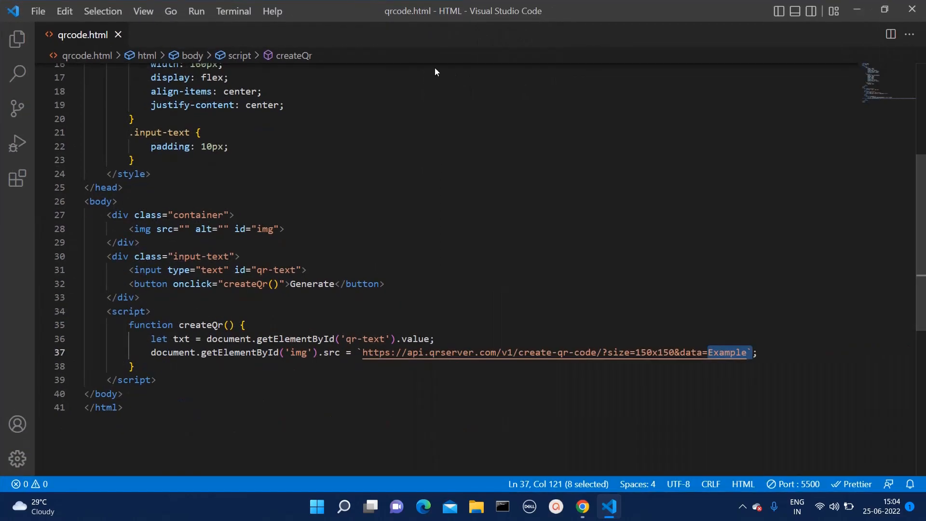
Replace Example in createQr's qrserver data parameter with ${txt} and save the file
{"action": "left_click", "coordinate": [708, 352]}
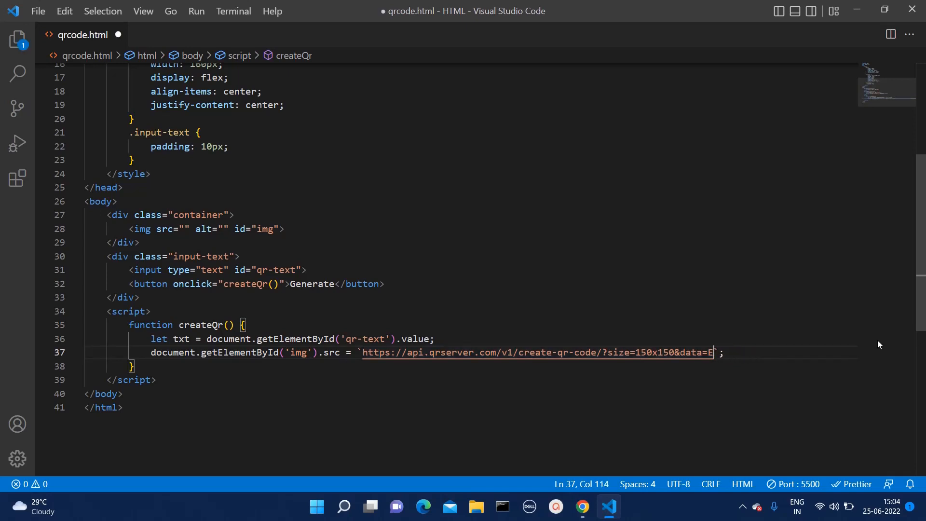
{"action": "key", "text": "Backspace"}
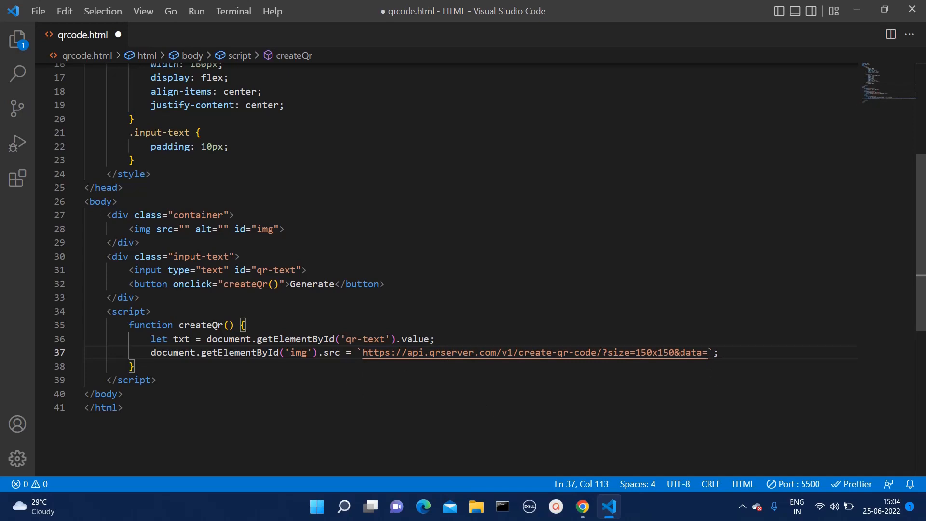
{"action": "mouse_move", "coordinate": [179, 339]}
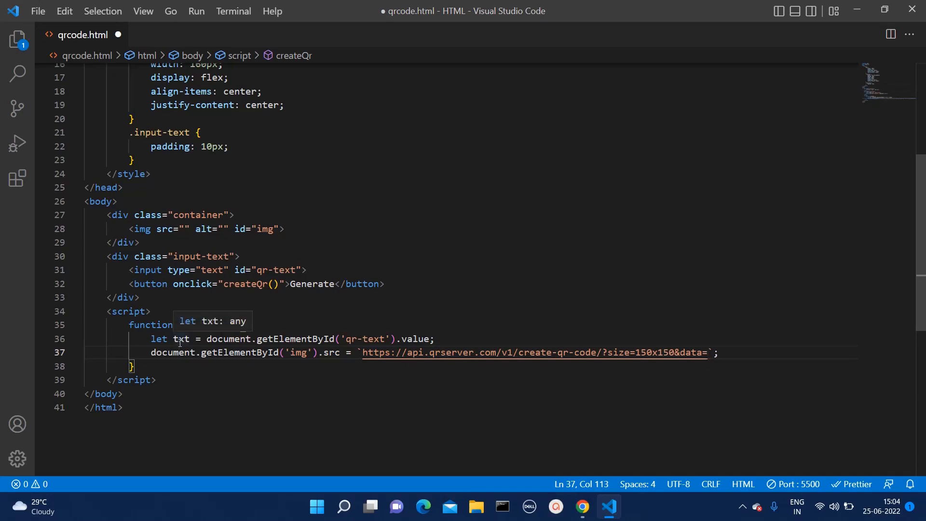
{"action": "mouse_move", "coordinate": [571, 357]}
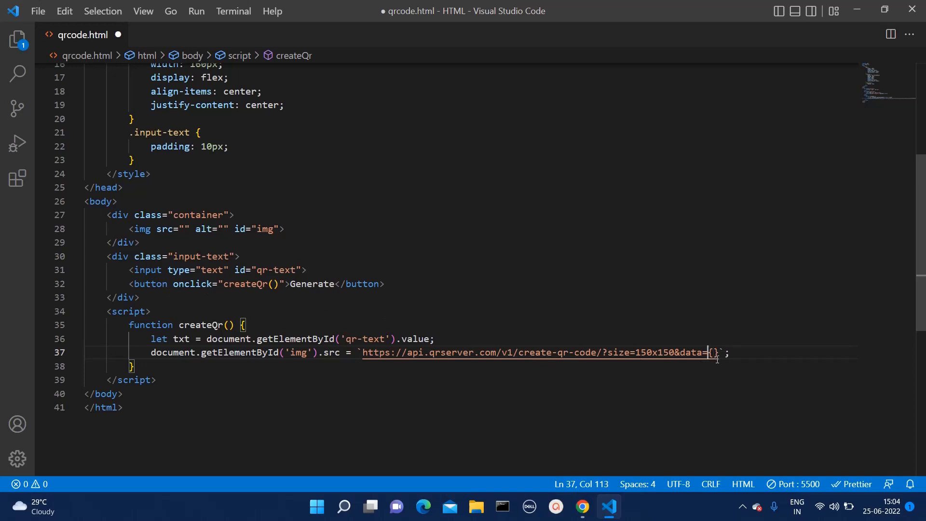
{"action": "type", "text": "$"}
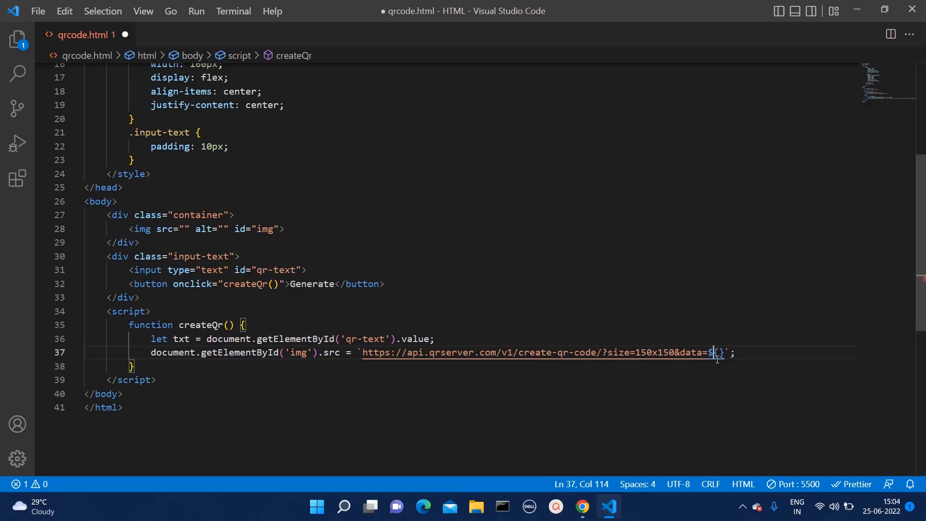
{"action": "type", "text": "txt"}
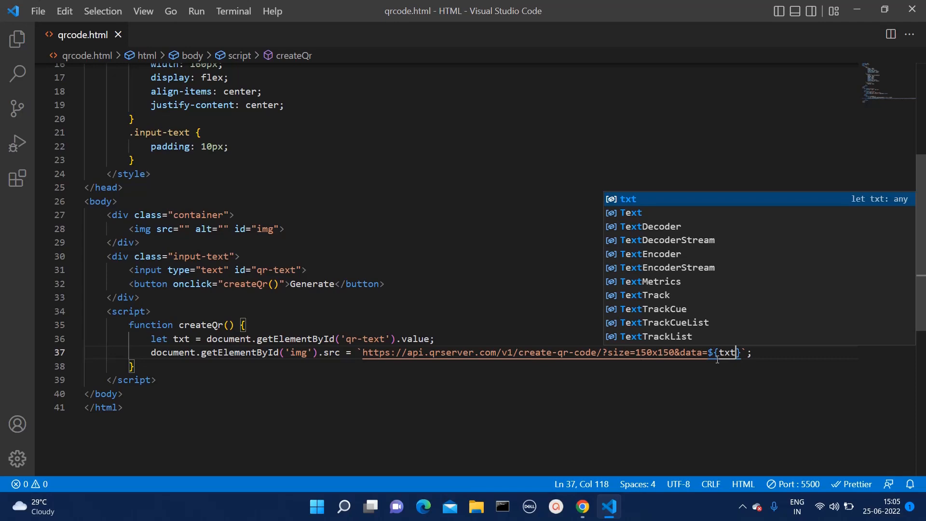
{"action": "mouse_move", "coordinate": [502, 415]}
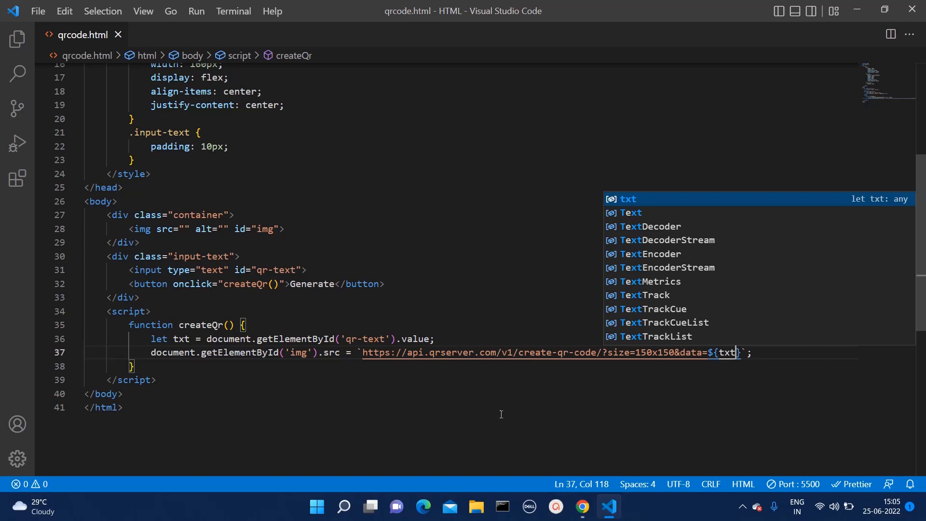
{"action": "mouse_move", "coordinate": [267, 284]}
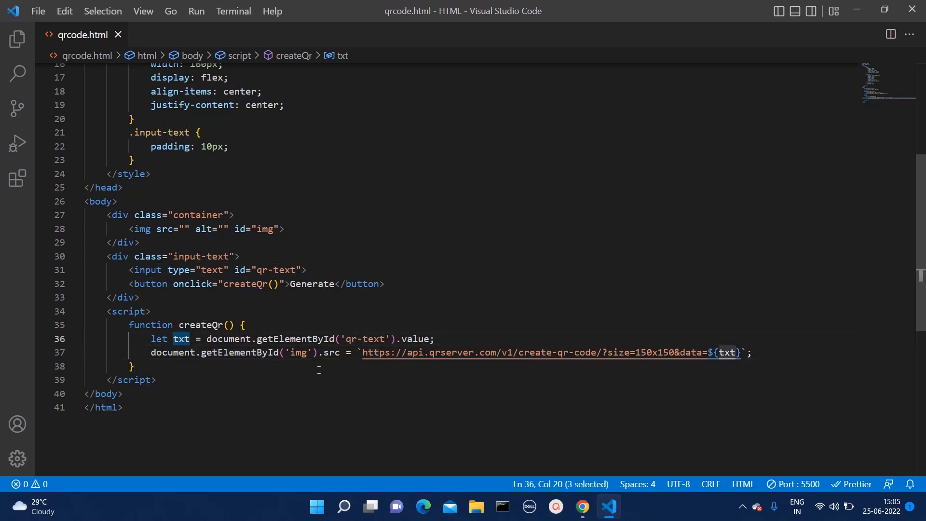
{"action": "mouse_move", "coordinate": [515, 357]}
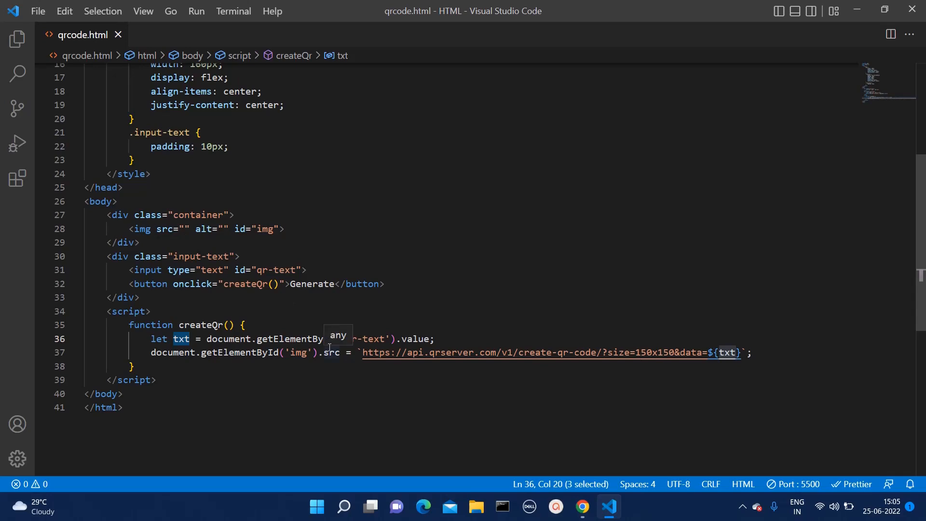
{"action": "left_click", "coordinate": [884, 8]}
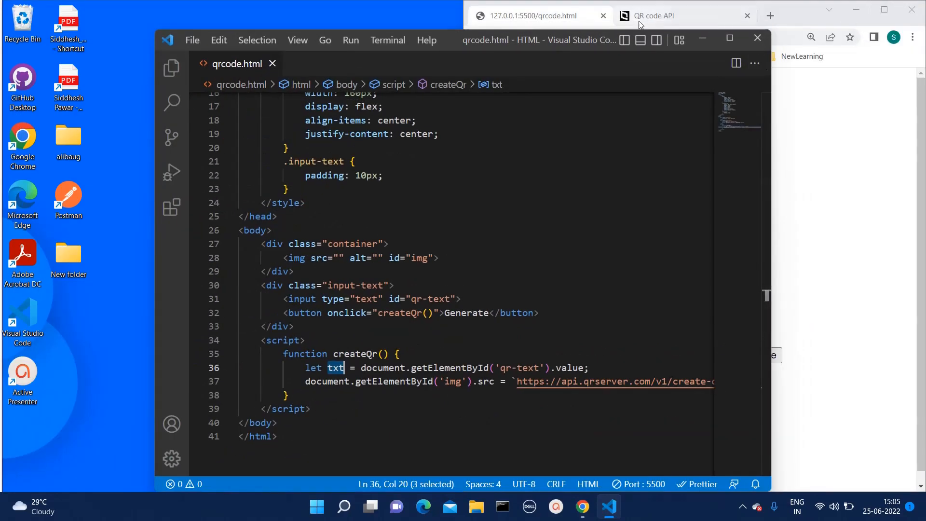
Generate a QR code for the text "youtube" in the browser page
{"action": "left_click", "coordinate": [533, 15]}
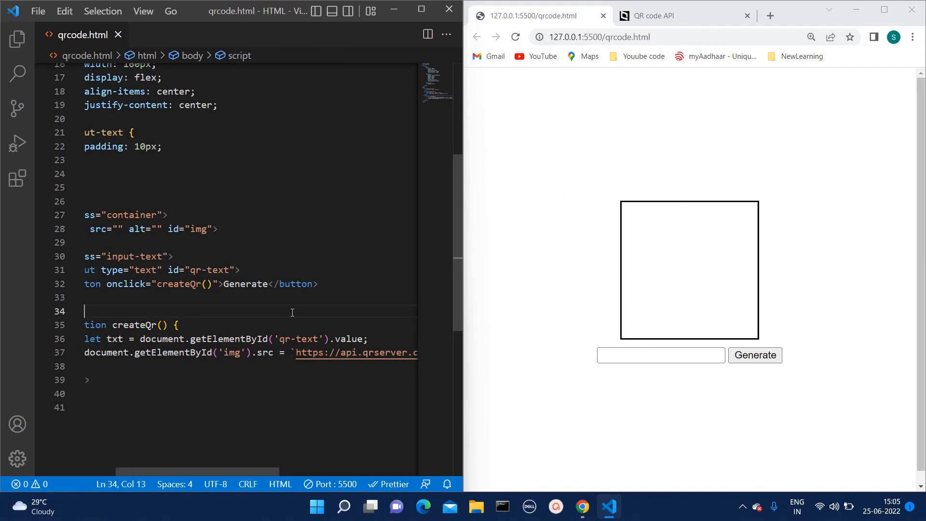
{"action": "left_click", "coordinate": [660, 355]}
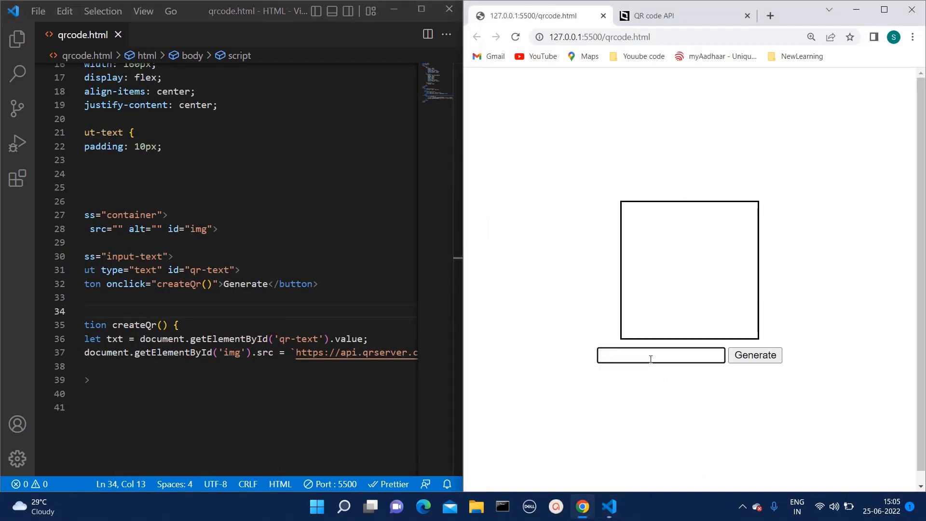
{"action": "type", "text": "youtub"}
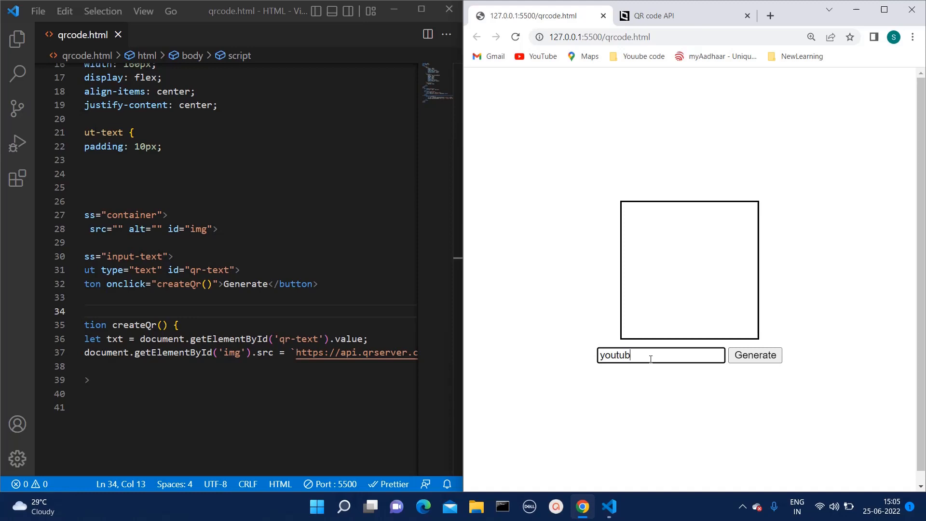
{"action": "left_click", "coordinate": [754, 355]}
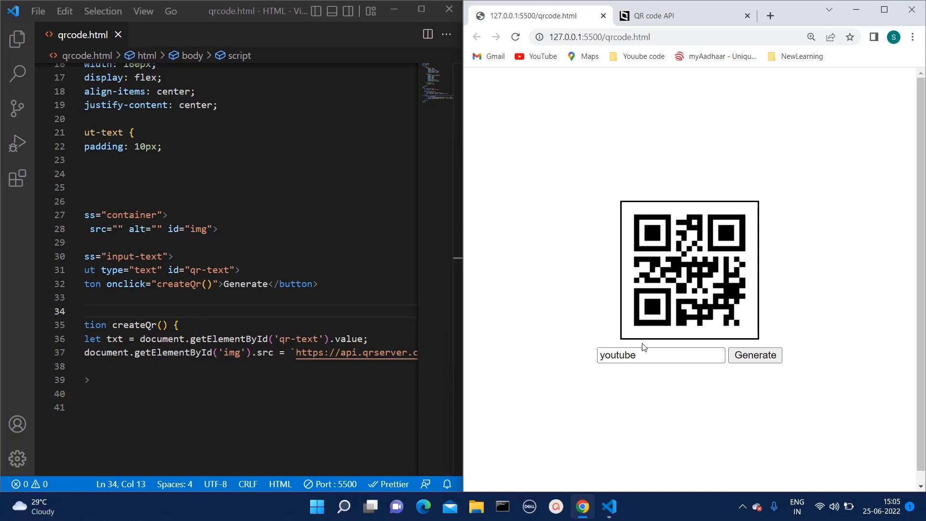
Generate QR codes for "666666666" and then "another example as tring"
{"action": "key", "text": "Backspace"}
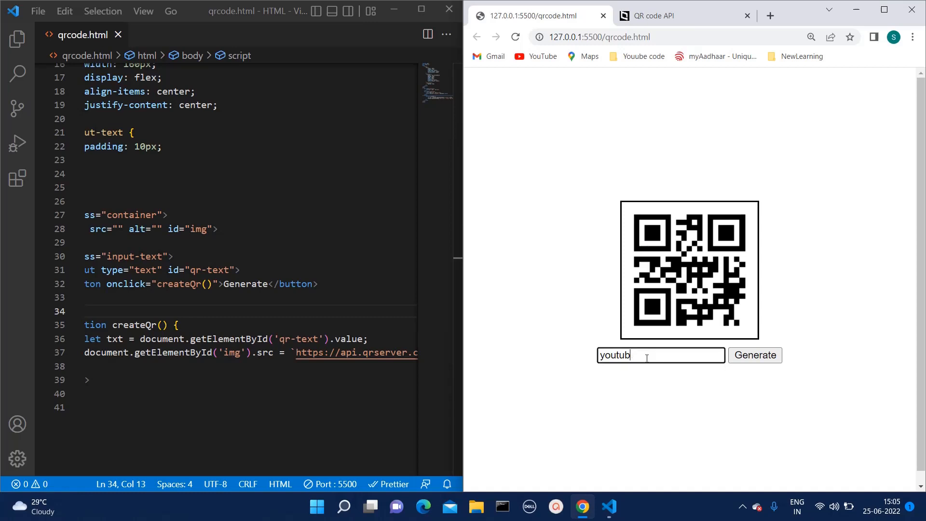
{"action": "type", "text": "66666666666666test"}
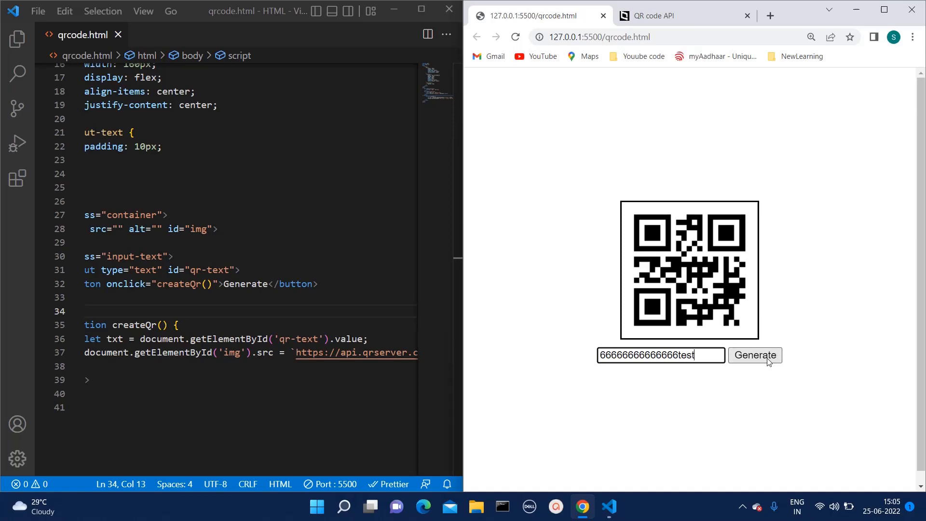
{"action": "left_click", "coordinate": [754, 355]}
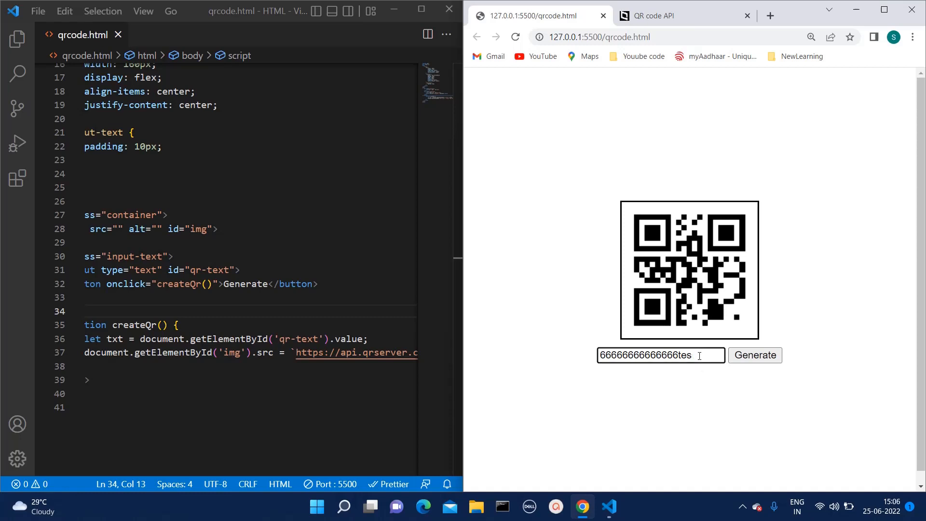
{"action": "type", "text": "another"}
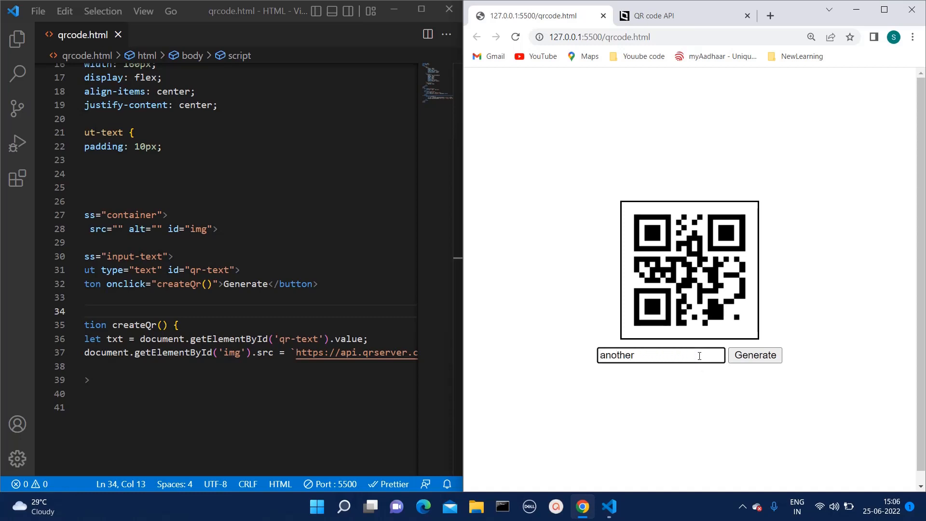
{"action": "type", "text": "example as tring"}
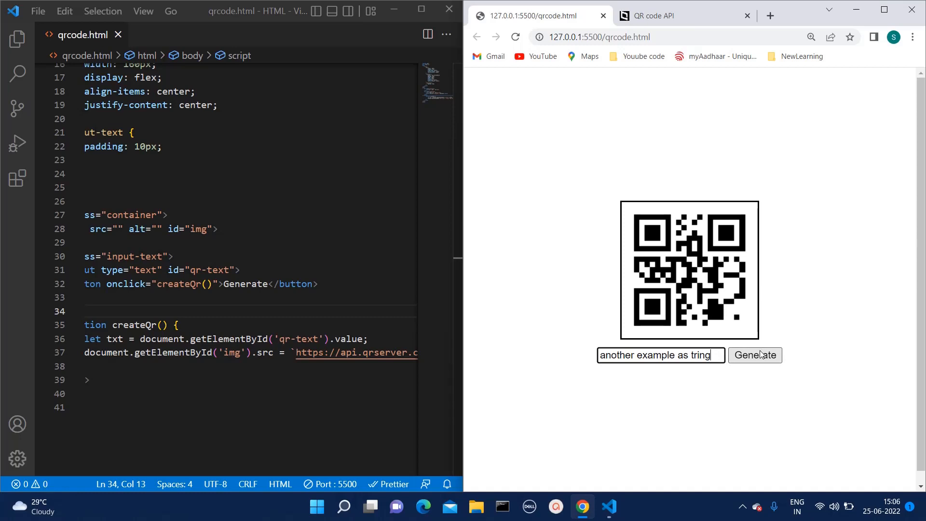
{"action": "left_click", "coordinate": [755, 355]}
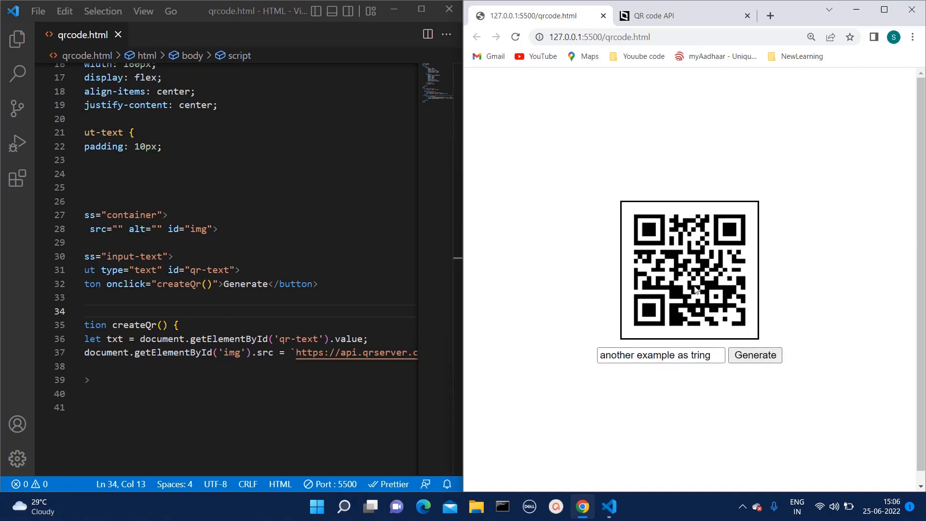